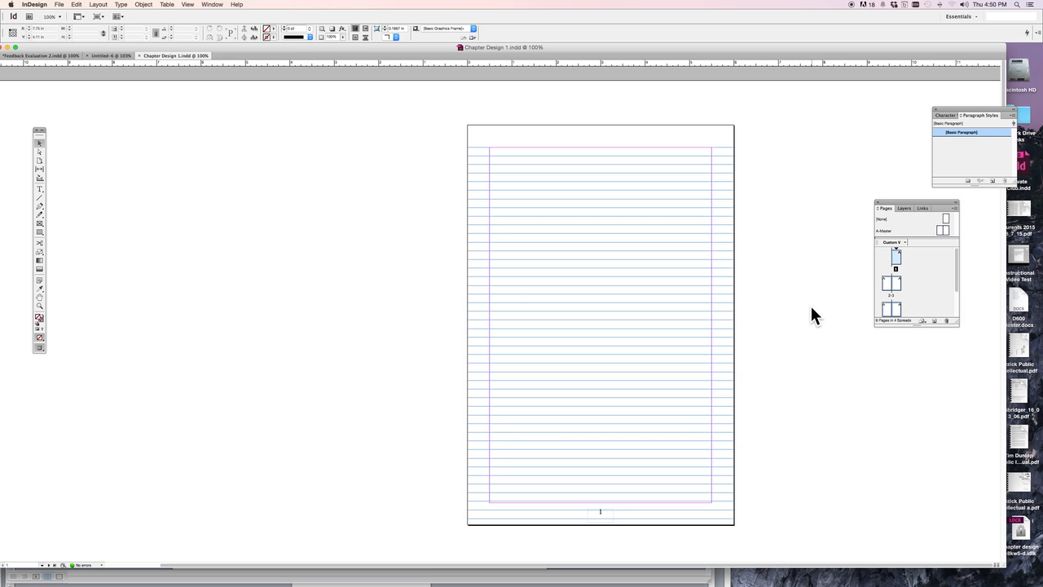
{"action": "mouse_move", "coordinate": [835, 247]}
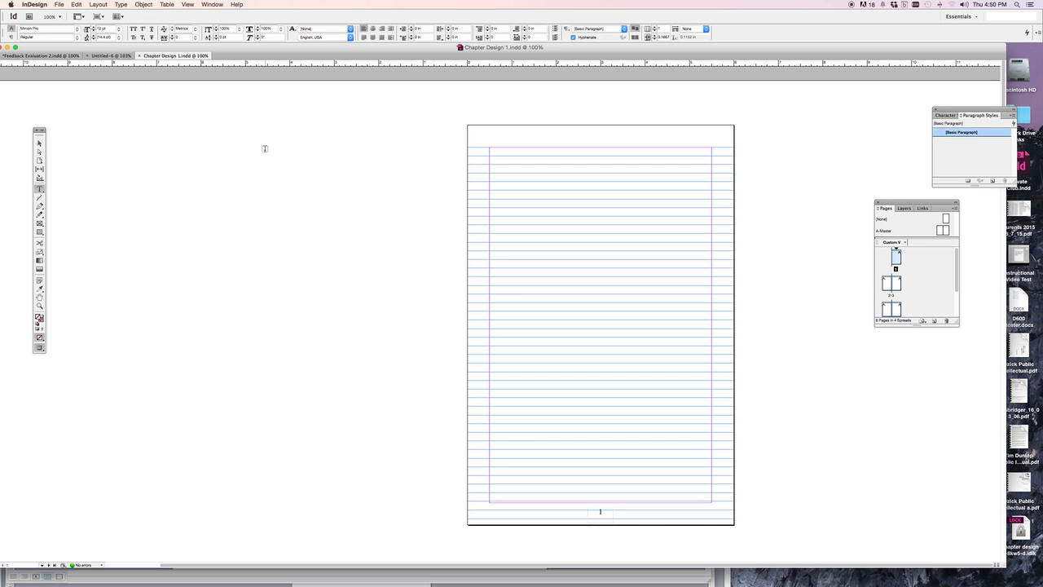
Create a text frame on the pasteboard reading 'Gone with the Wind'.
{"action": "left_click_drag", "start_coordinate": [264, 150], "coordinate": [378, 266]}
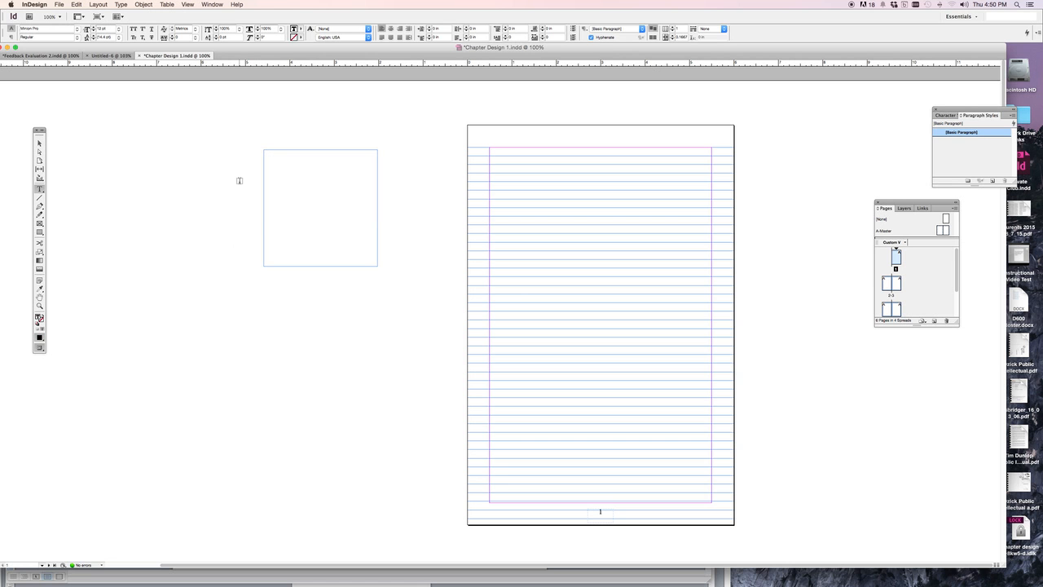
{"action": "type", "text": "Gone"}
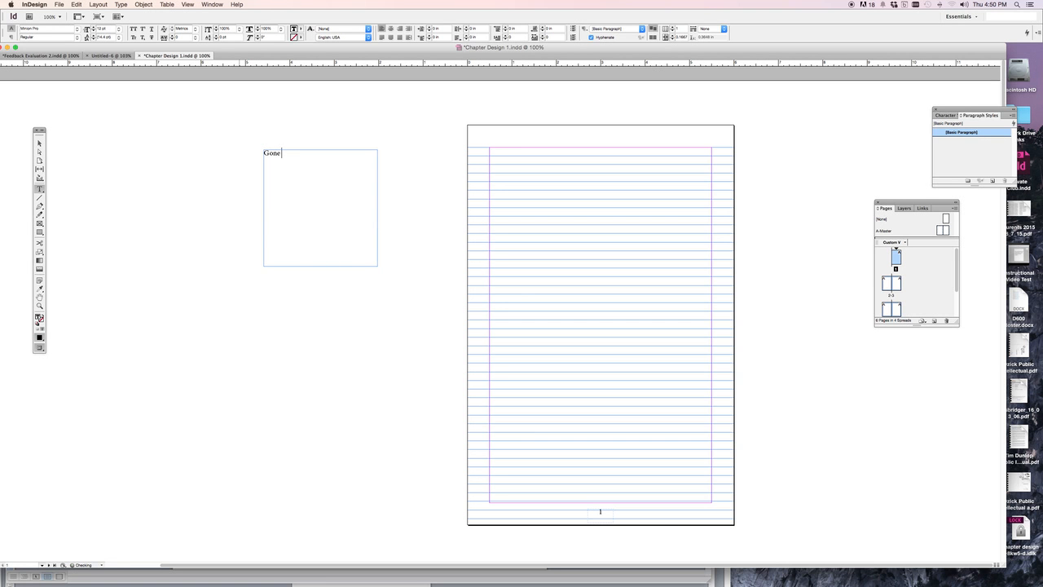
{"action": "type", "text": "with"}
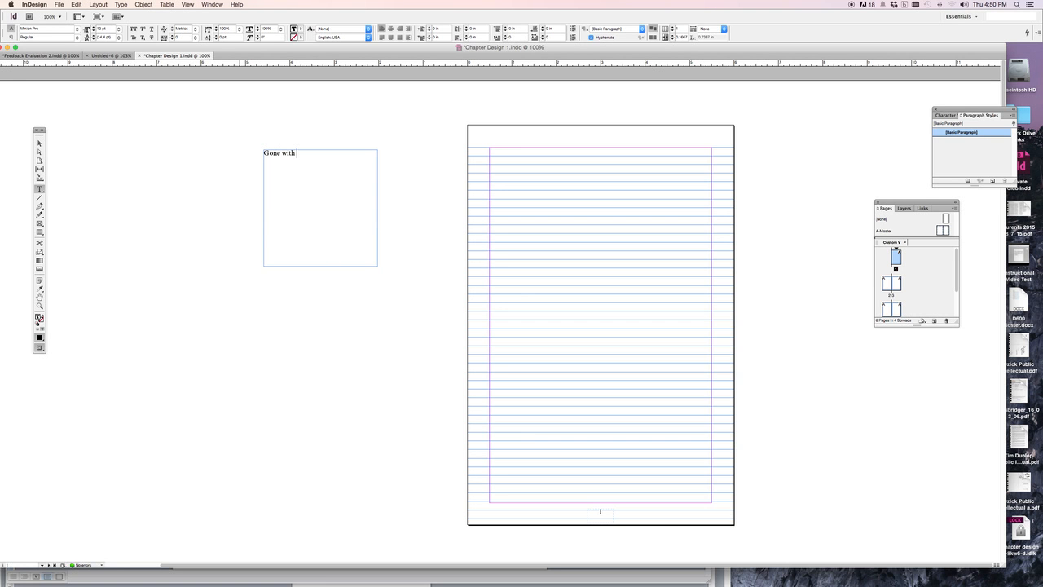
{"action": "type", "text": "the Wind"}
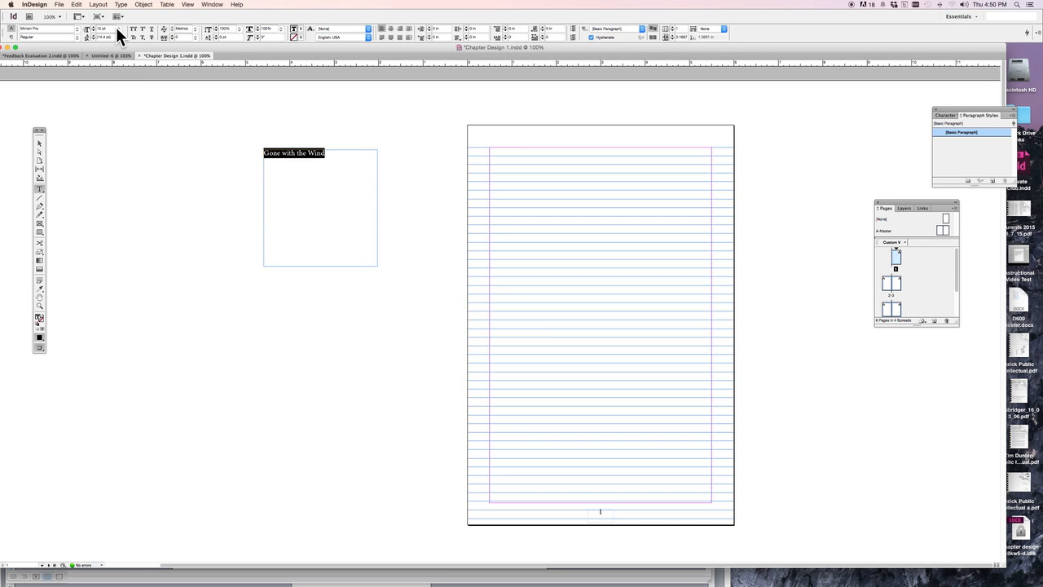
Enlarge the title's font size from the Control panel and resize its frame closer to the text.
{"action": "left_click", "coordinate": [110, 29]}
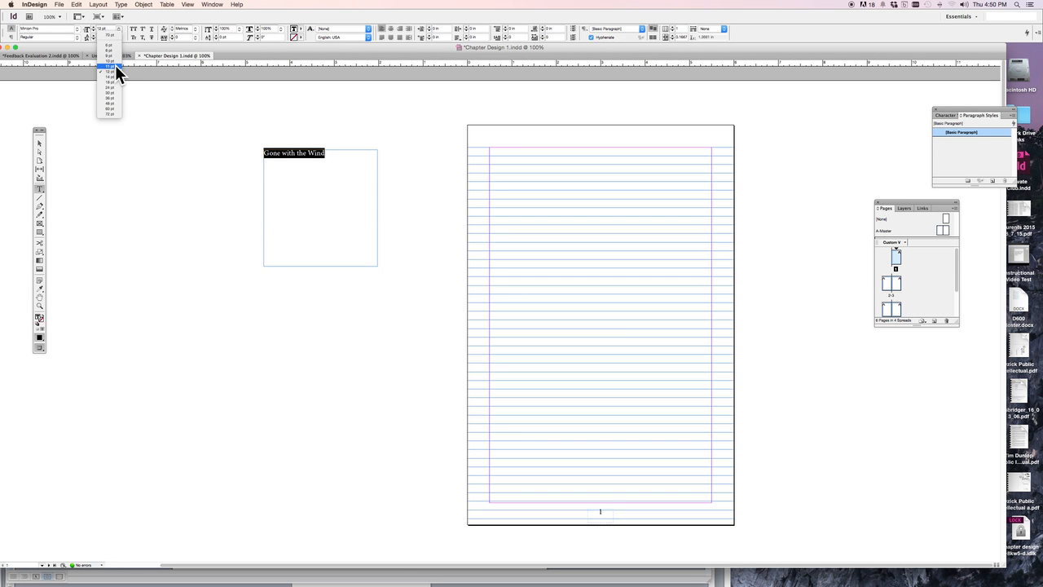
{"action": "left_click", "coordinate": [111, 72]}
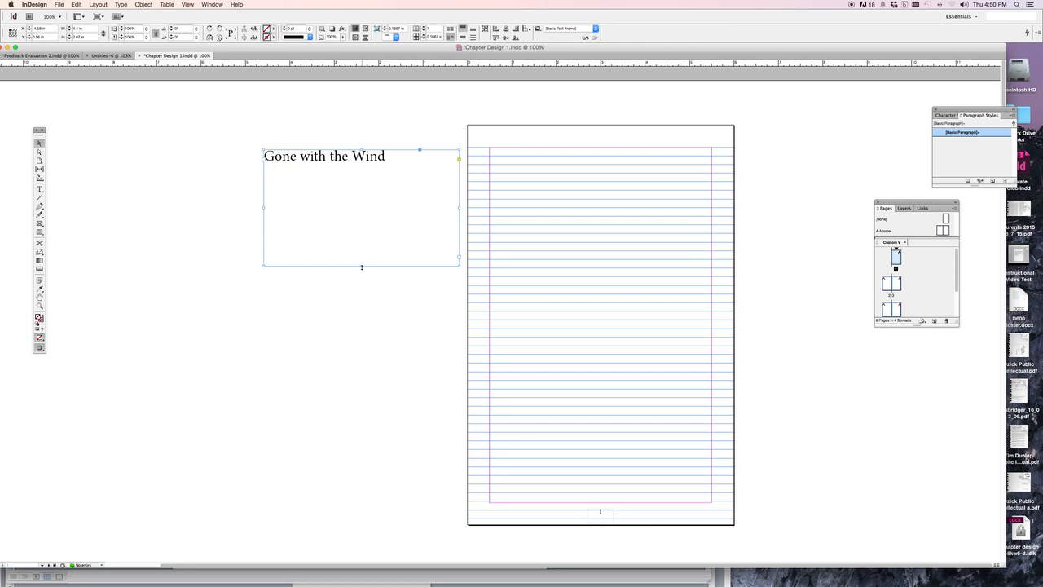
{"action": "left_click_drag", "start_coordinate": [362, 267], "coordinate": [362, 176]}
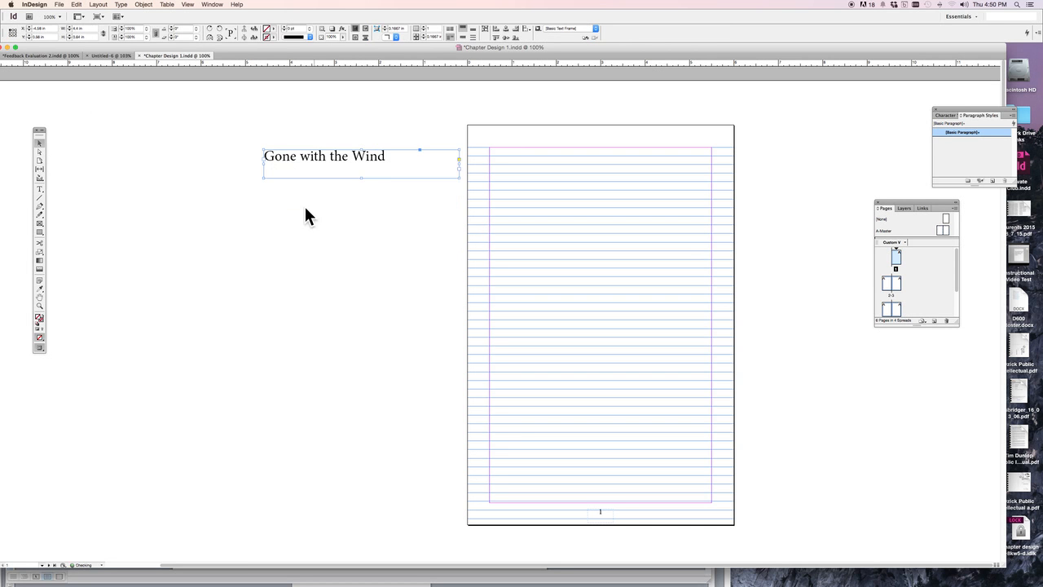
{"action": "left_click_drag", "start_coordinate": [362, 176], "coordinate": [361, 235]}
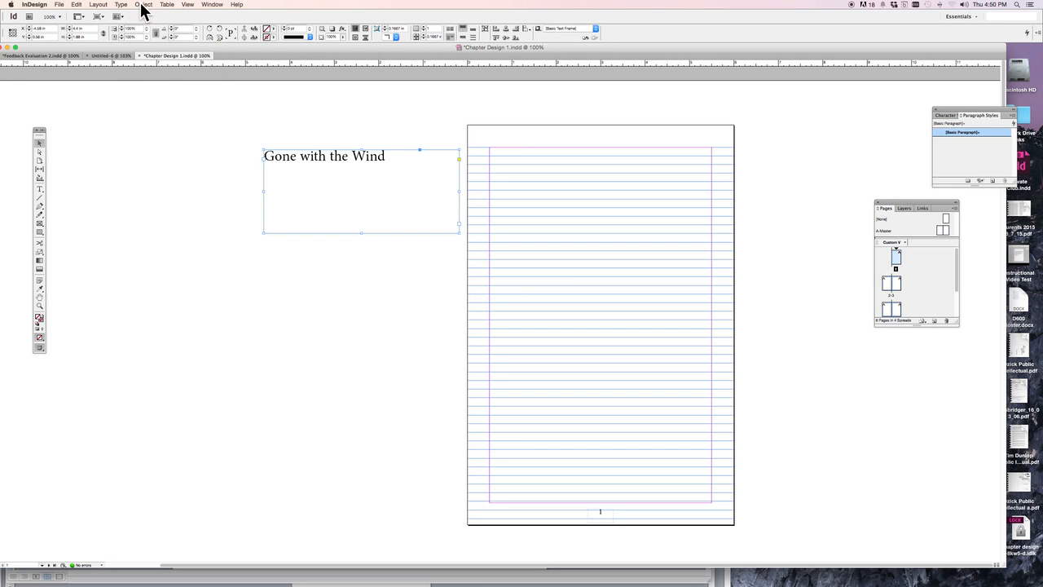
Fit the title frame to its content via Object > Fitting.
{"action": "left_click", "coordinate": [143, 3]}
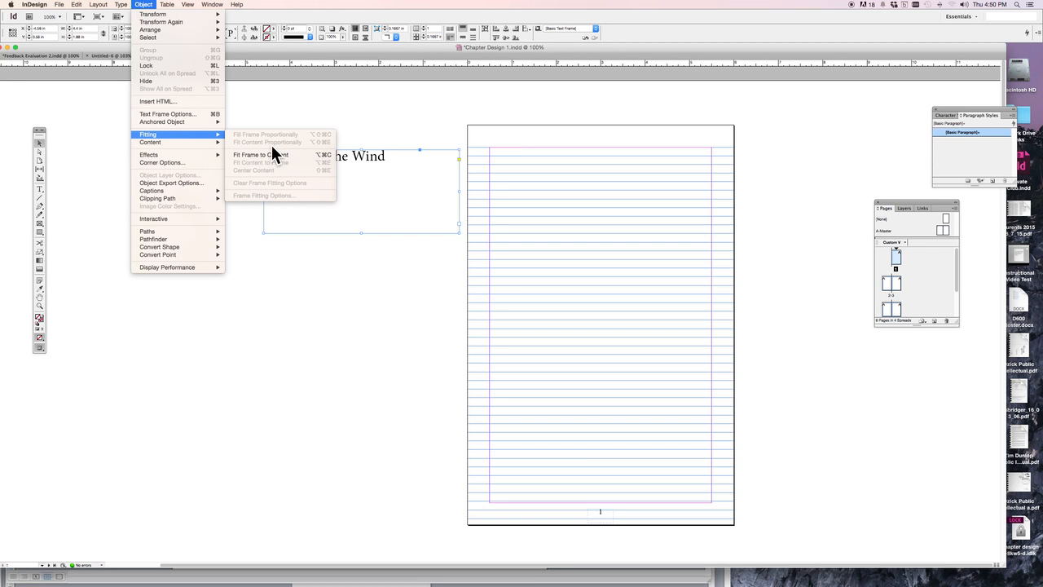
{"action": "mouse_move", "coordinate": [261, 155]}
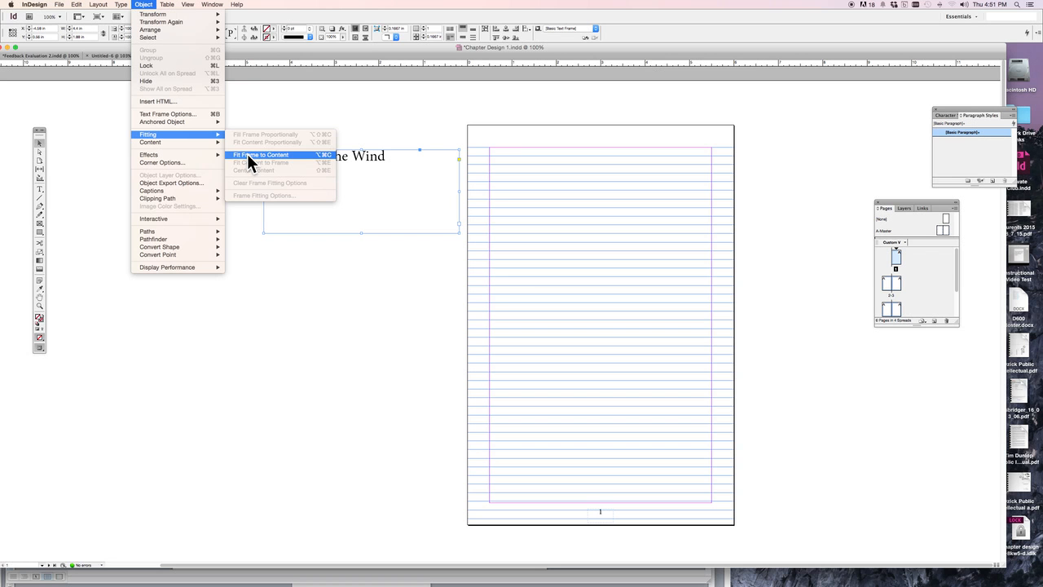
{"action": "left_click", "coordinate": [261, 155]}
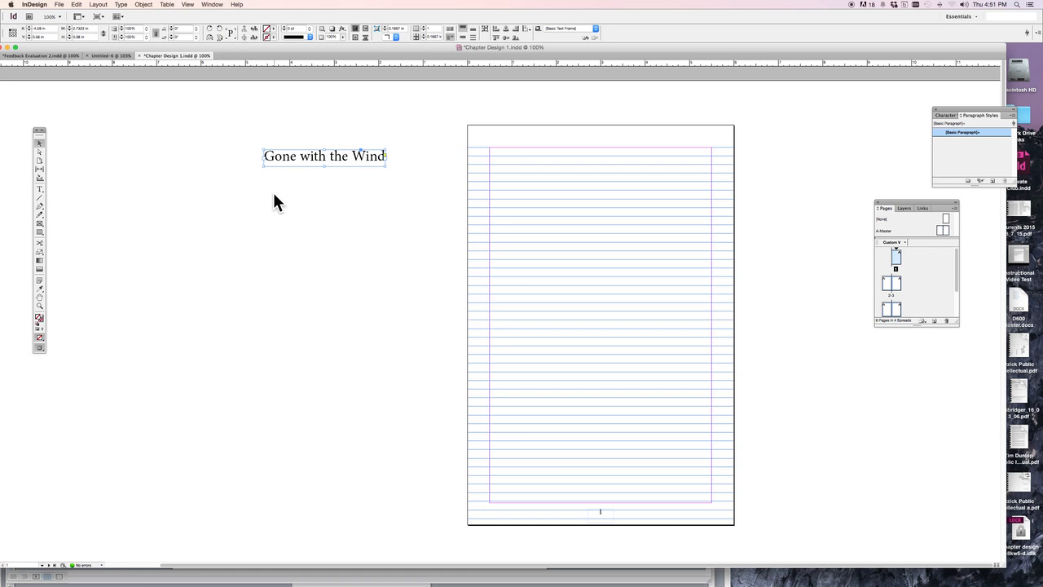
{"action": "mouse_move", "coordinate": [41, 150]}
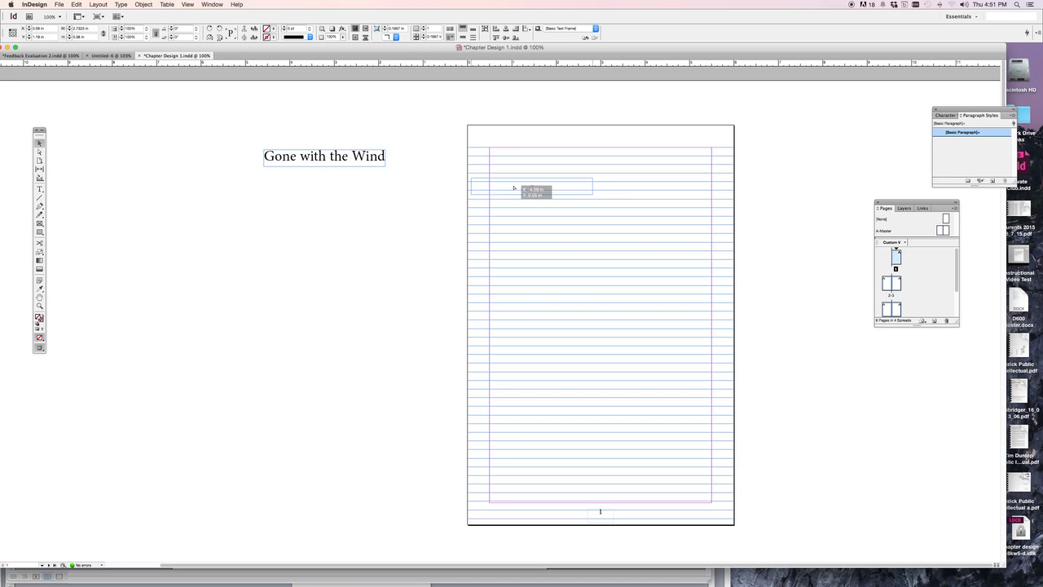
Move the title frame onto the page just below the top margin.
{"action": "left_click_drag", "start_coordinate": [513, 187], "coordinate": [576, 200]}
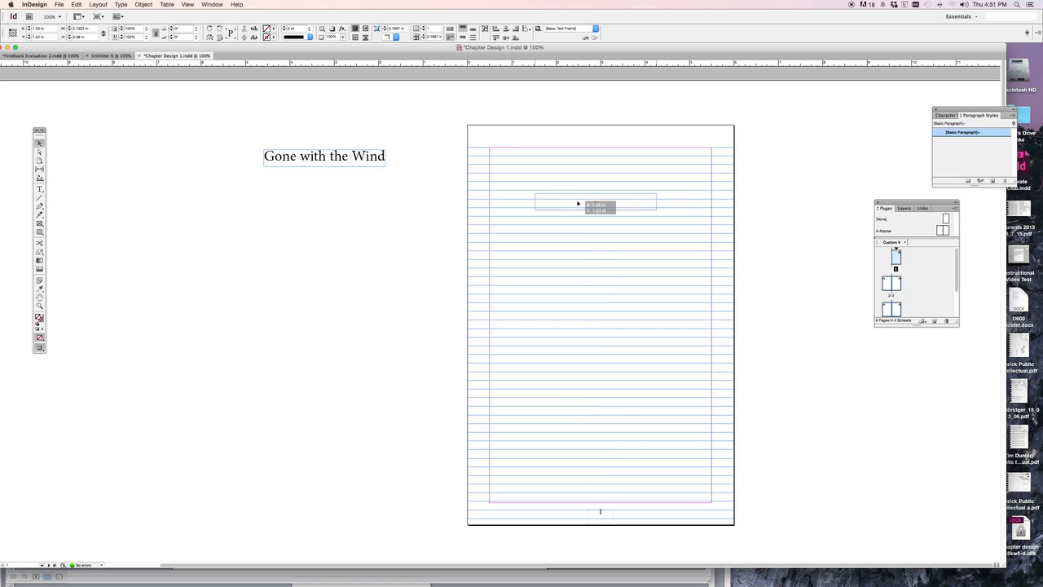
{"action": "left_click_drag", "start_coordinate": [595, 203], "coordinate": [567, 204]}
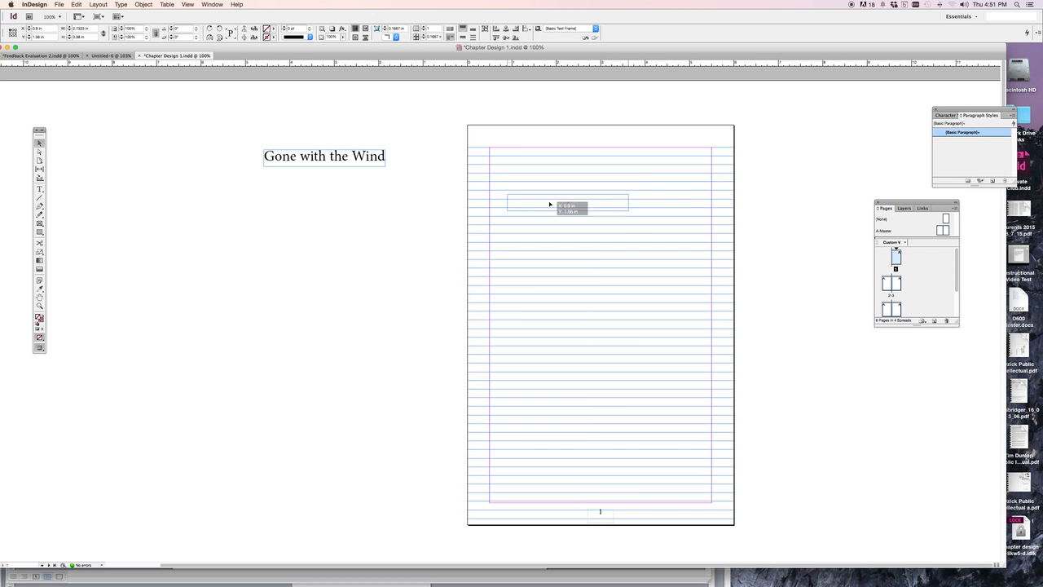
{"action": "left_click_drag", "start_coordinate": [569, 202], "coordinate": [582, 218]}
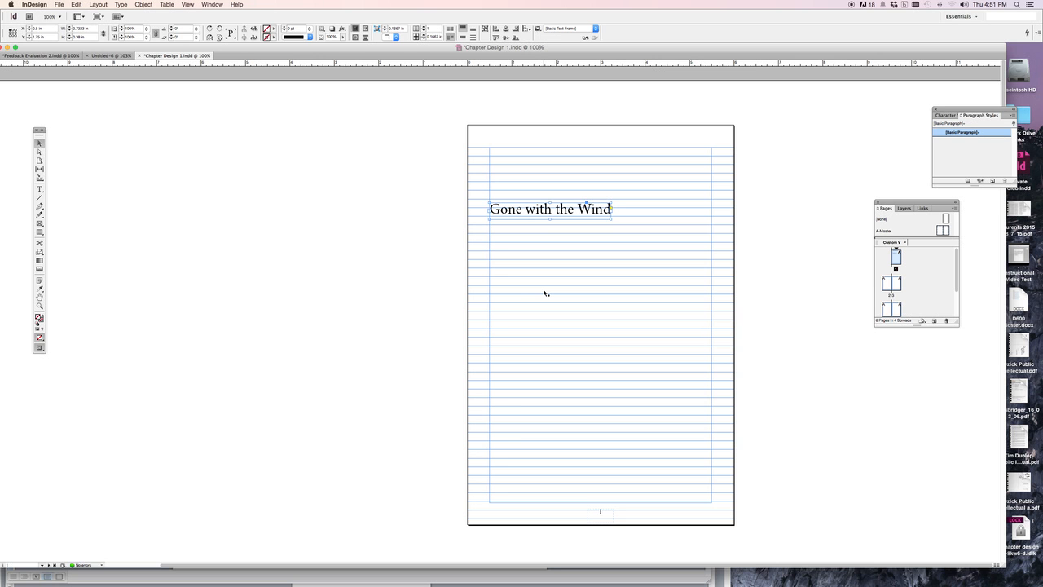
{"action": "mouse_move", "coordinate": [541, 287]}
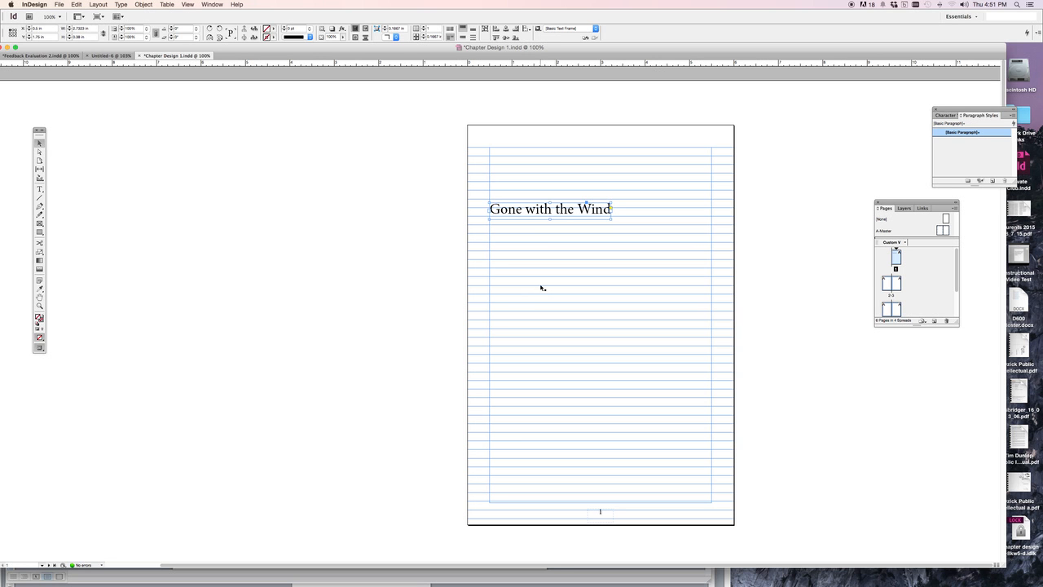
{"action": "mouse_move", "coordinate": [541, 287]}
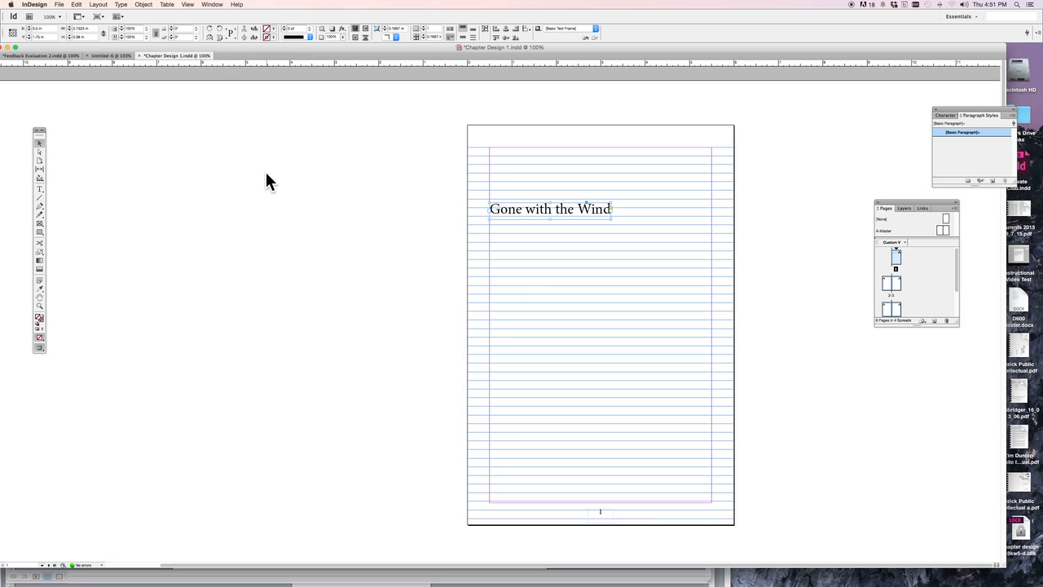
{"action": "mouse_move", "coordinate": [189, 13]}
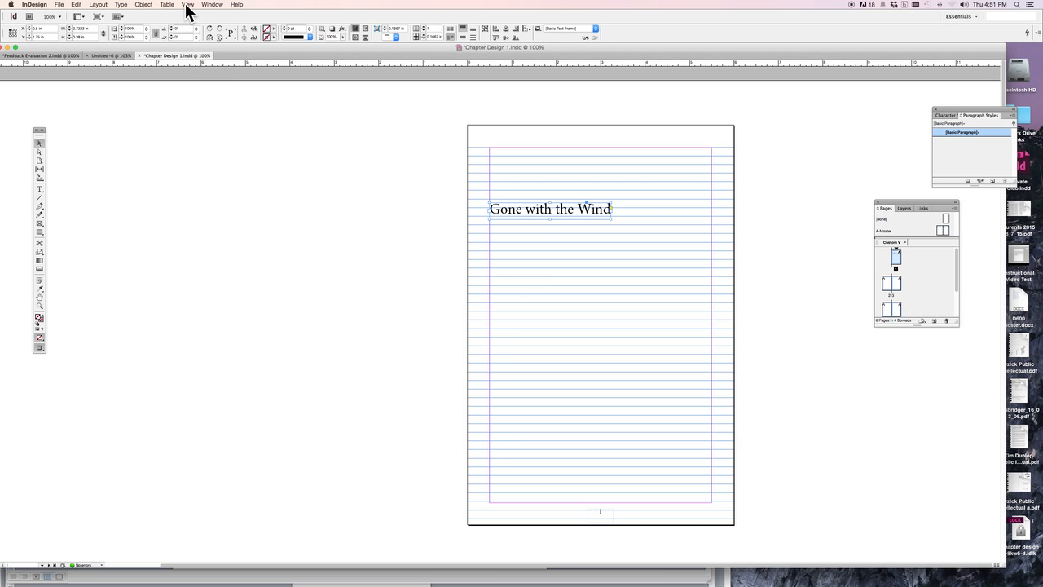
{"action": "left_click", "coordinate": [212, 5]}
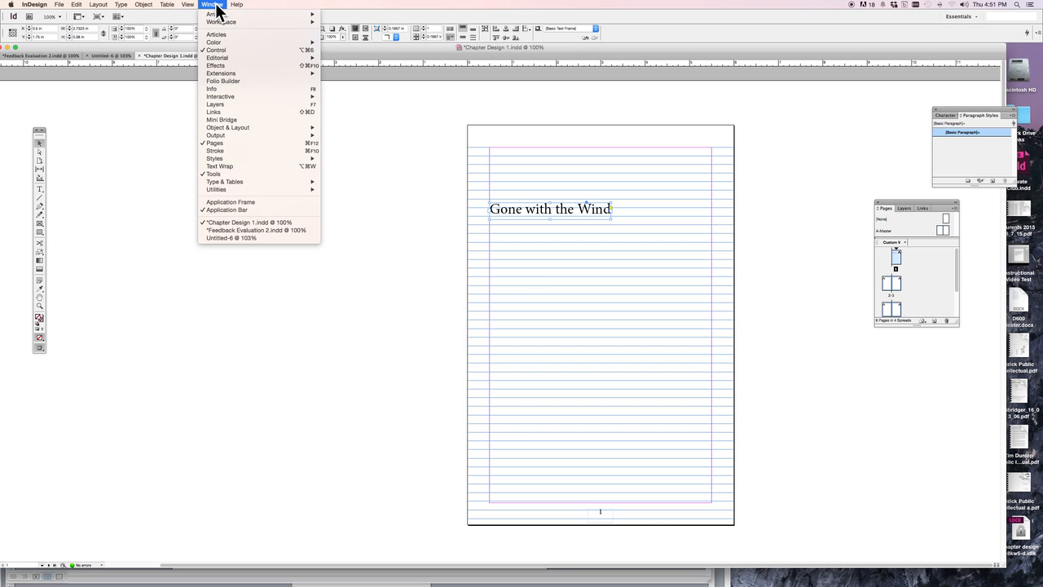
{"action": "mouse_move", "coordinate": [215, 135]}
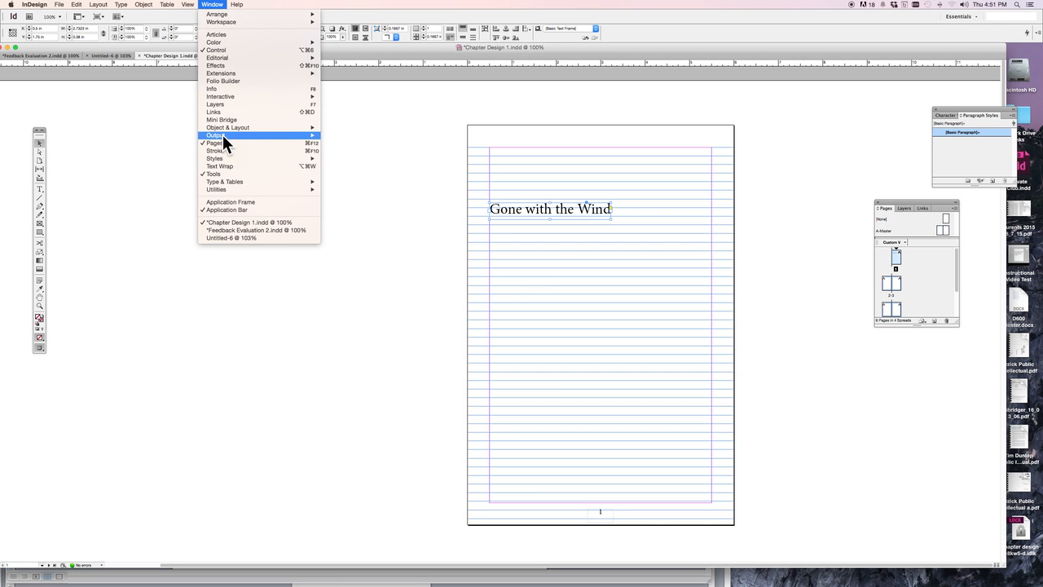
{"action": "mouse_move", "coordinate": [215, 158]}
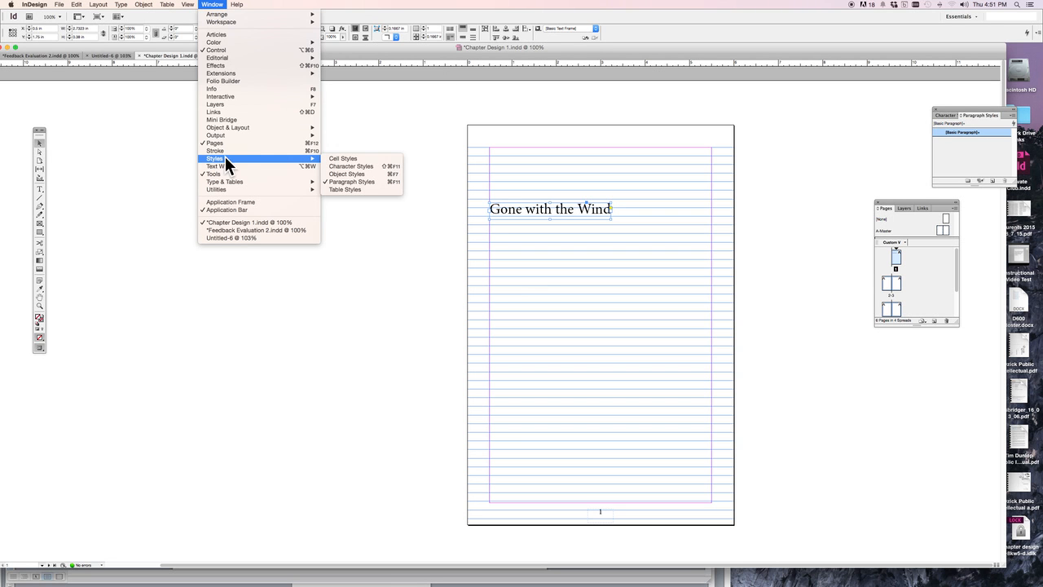
{"action": "left_click", "coordinate": [352, 181]}
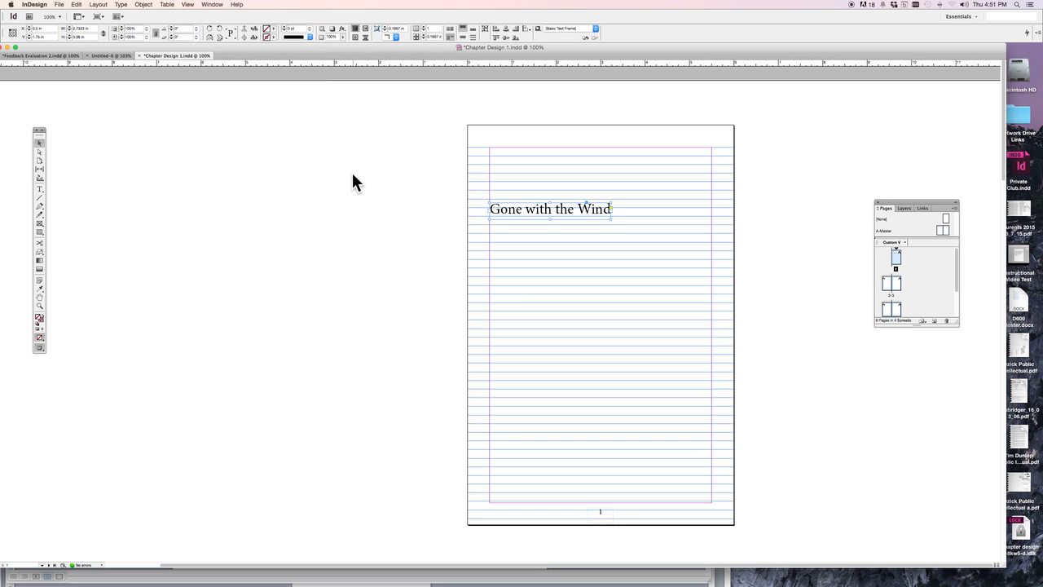
{"action": "mouse_move", "coordinate": [834, 253]}
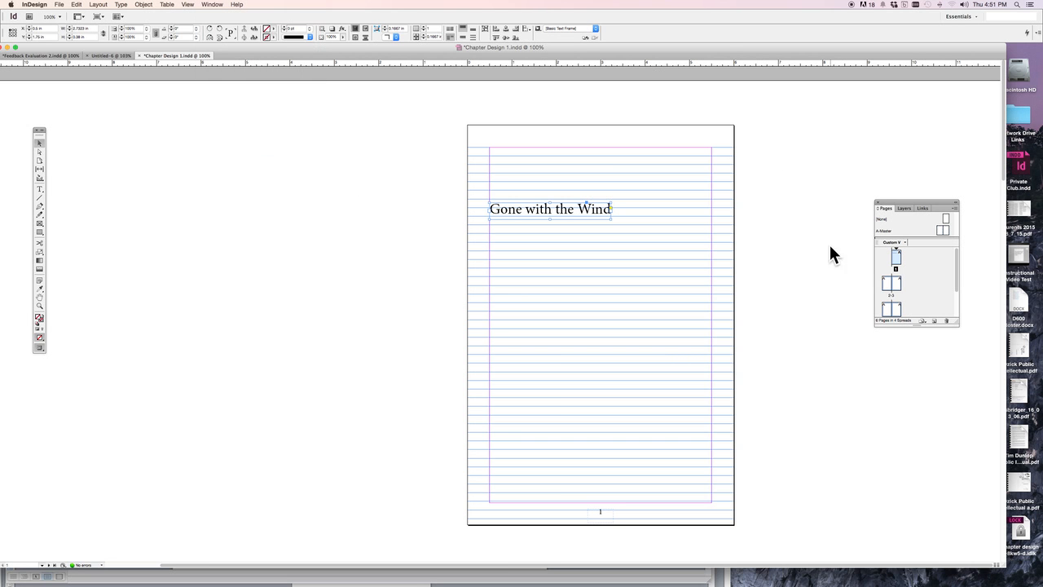
{"action": "mouse_move", "coordinate": [948, 215]}
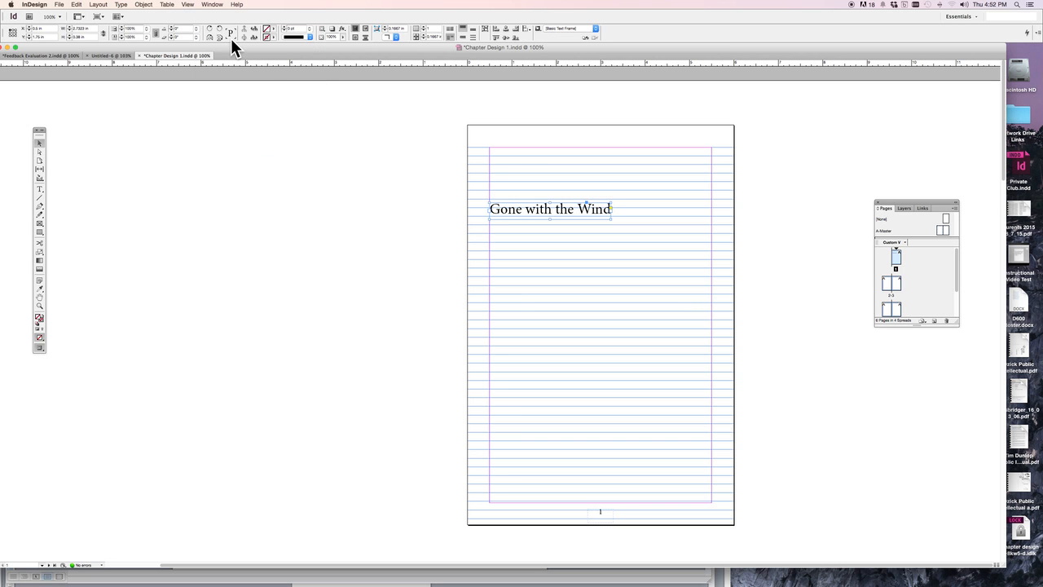
{"action": "left_click", "coordinate": [211, 5]}
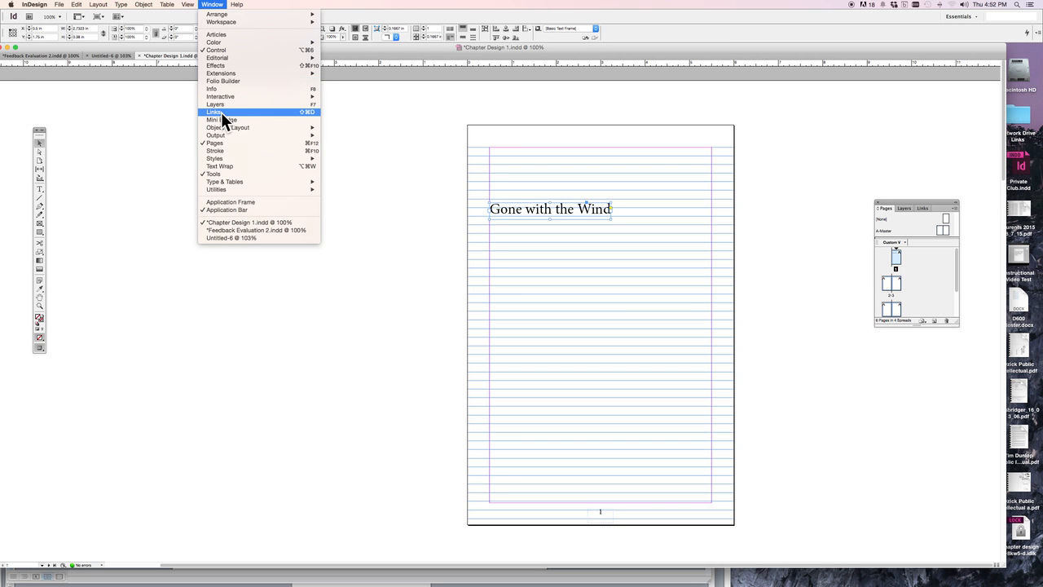
{"action": "mouse_move", "coordinate": [215, 159]}
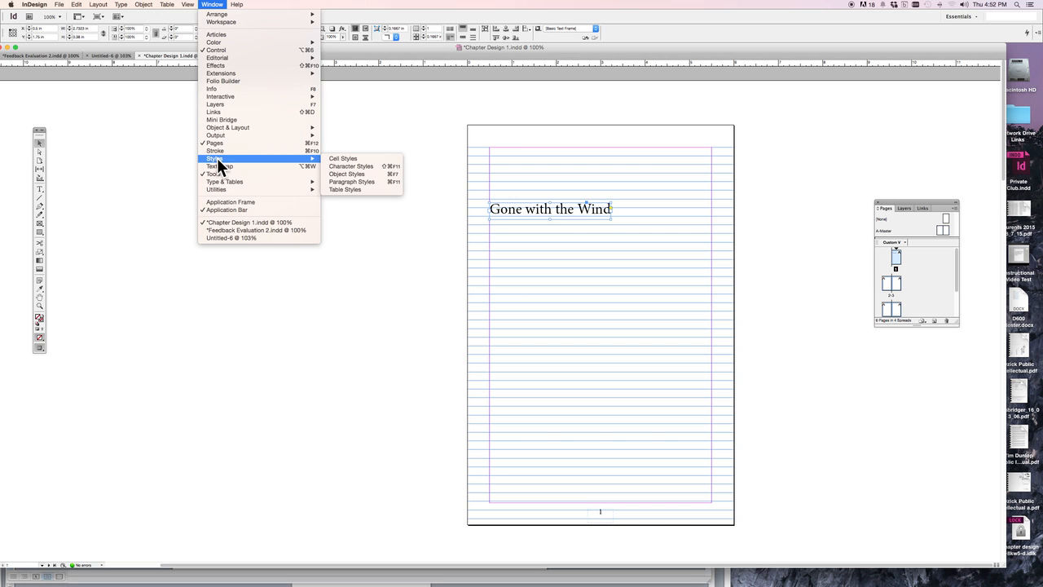
{"action": "left_click", "coordinate": [352, 181]}
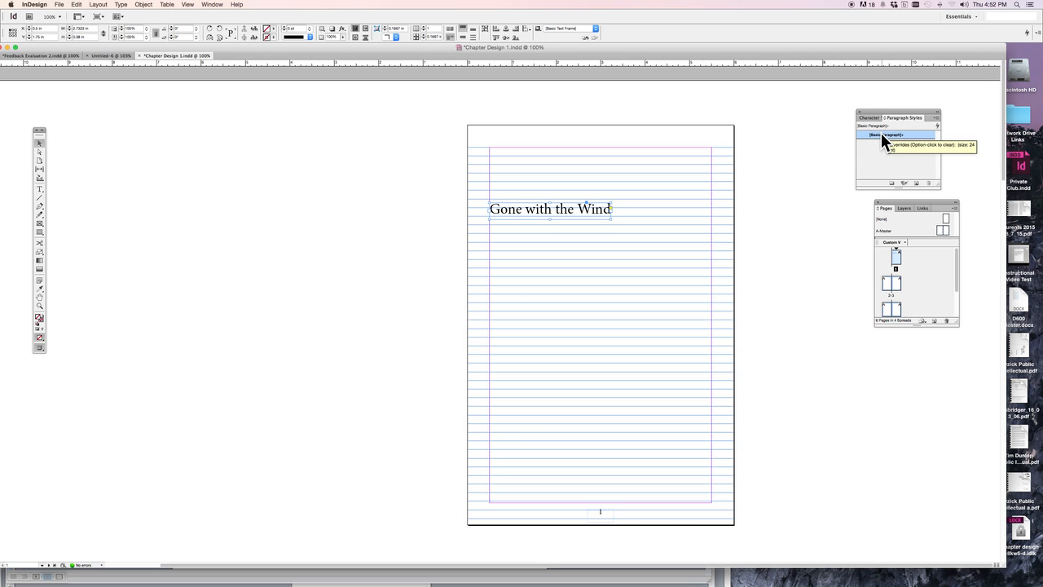
{"action": "mouse_move", "coordinate": [895, 153]}
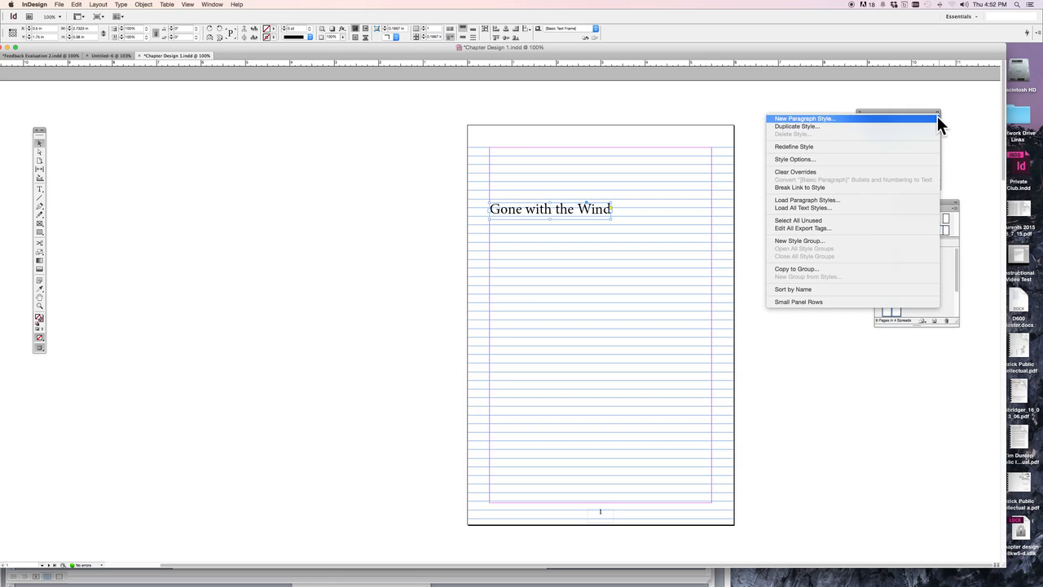
{"action": "mouse_move", "coordinate": [818, 127]}
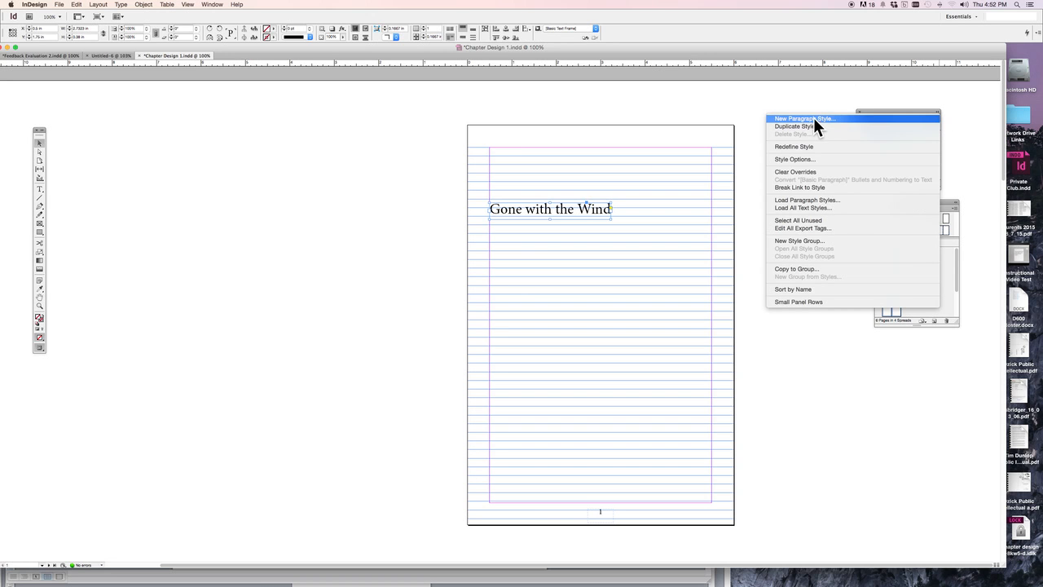
Create paragraph style 'Chapter Title 1' with a larger font size in Basic Character Formats.
{"action": "left_click", "coordinate": [805, 118]}
{"action": "type", "text": "Chapter Title"}
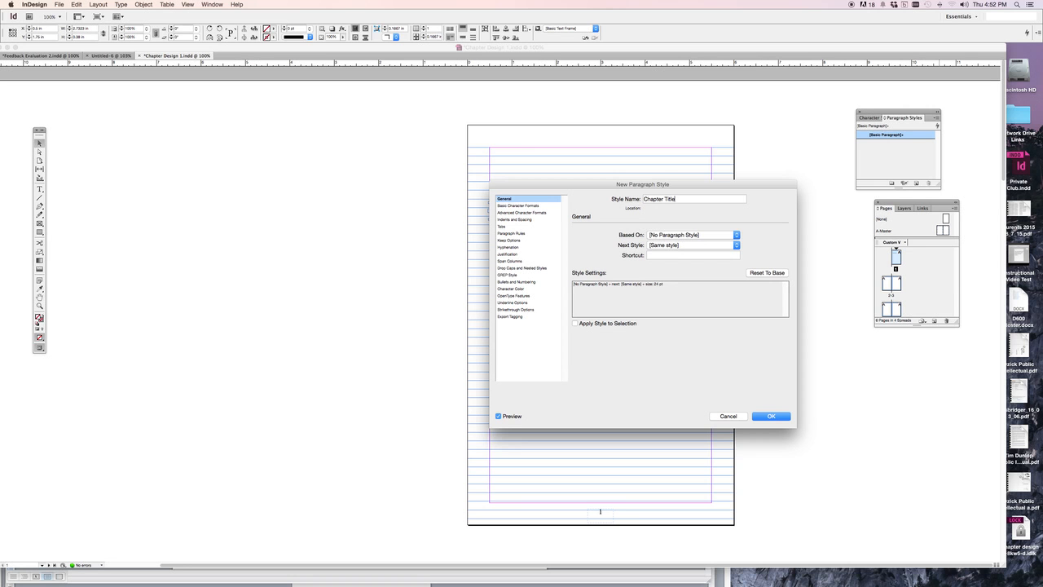
{"action": "type", "text": "1"}
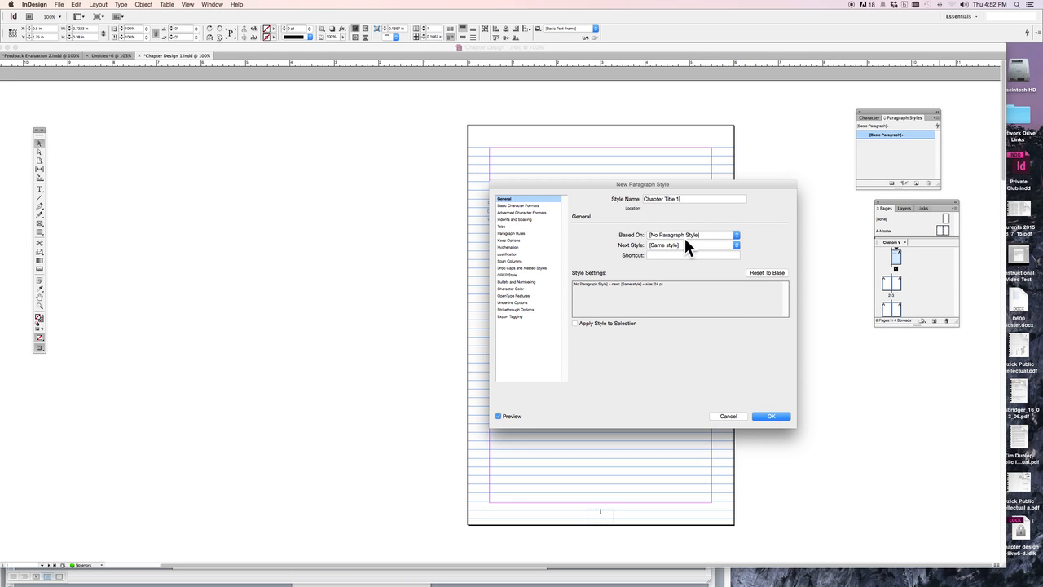
{"action": "mouse_move", "coordinate": [694, 249]}
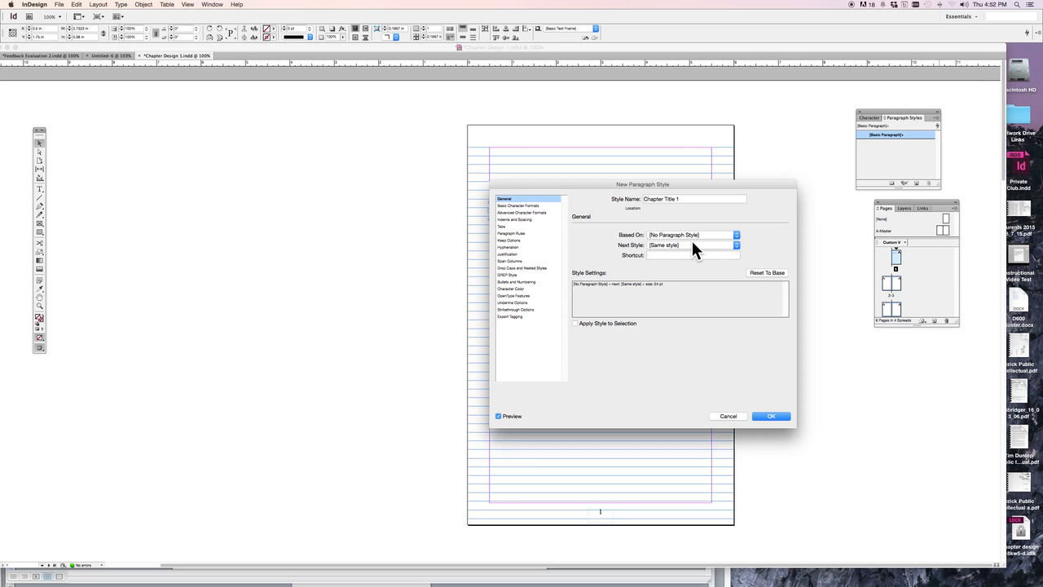
{"action": "left_click", "coordinate": [523, 206]}
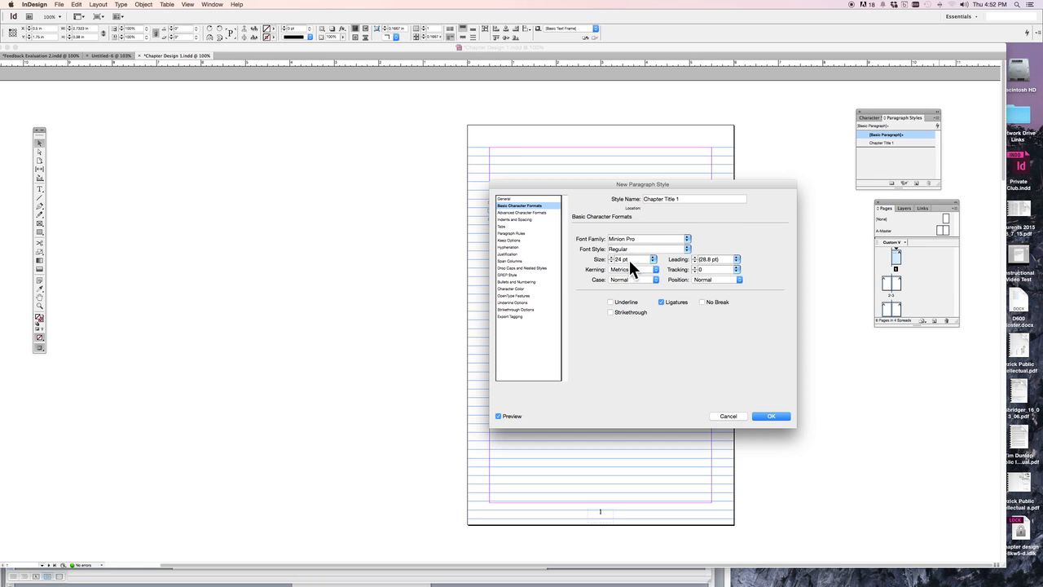
{"action": "mouse_move", "coordinate": [656, 267]}
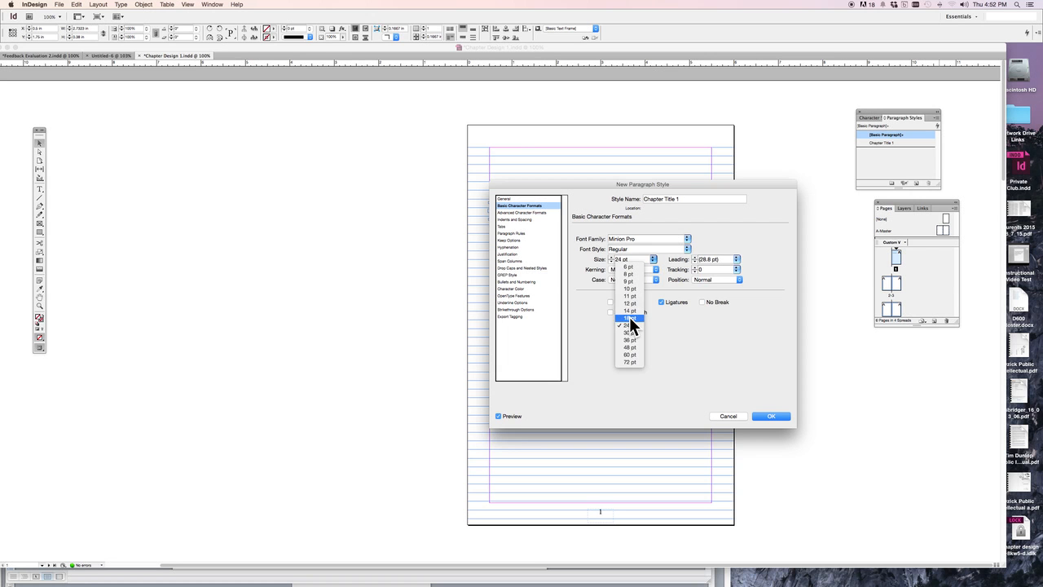
{"action": "left_click", "coordinate": [629, 318]}
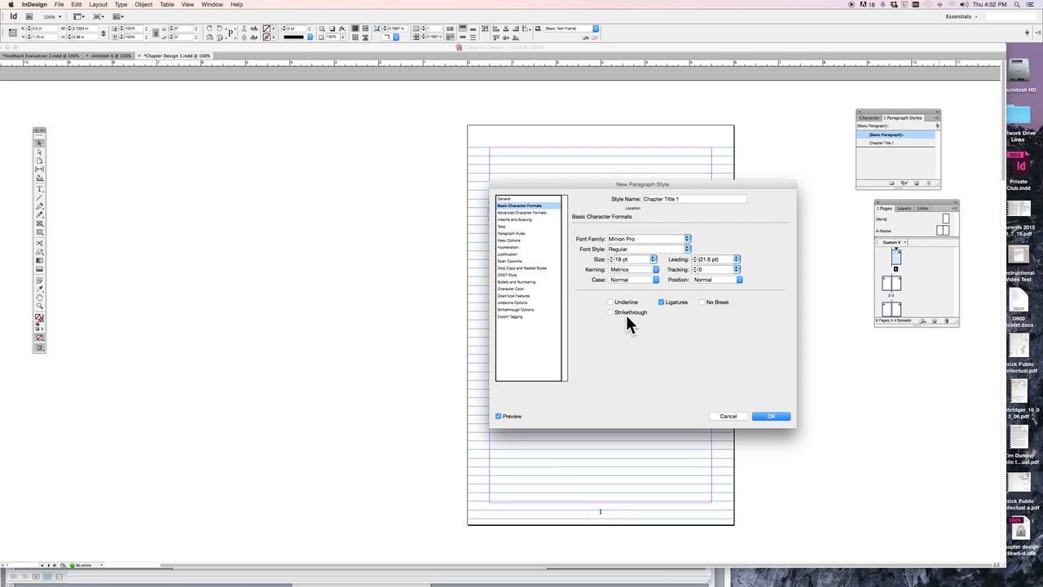
{"action": "mouse_move", "coordinate": [717, 334]}
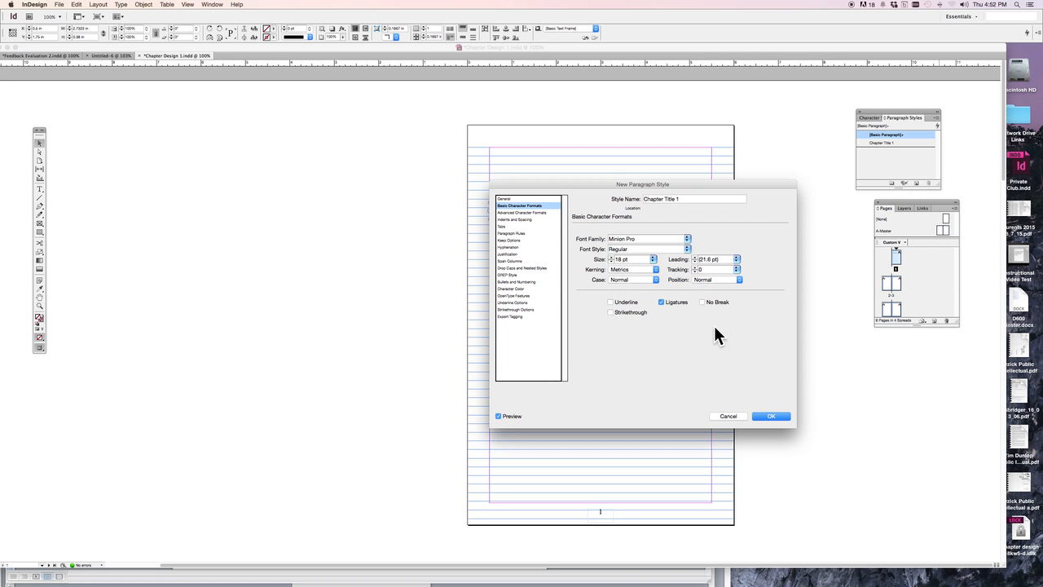
{"action": "left_click", "coordinate": [522, 212]}
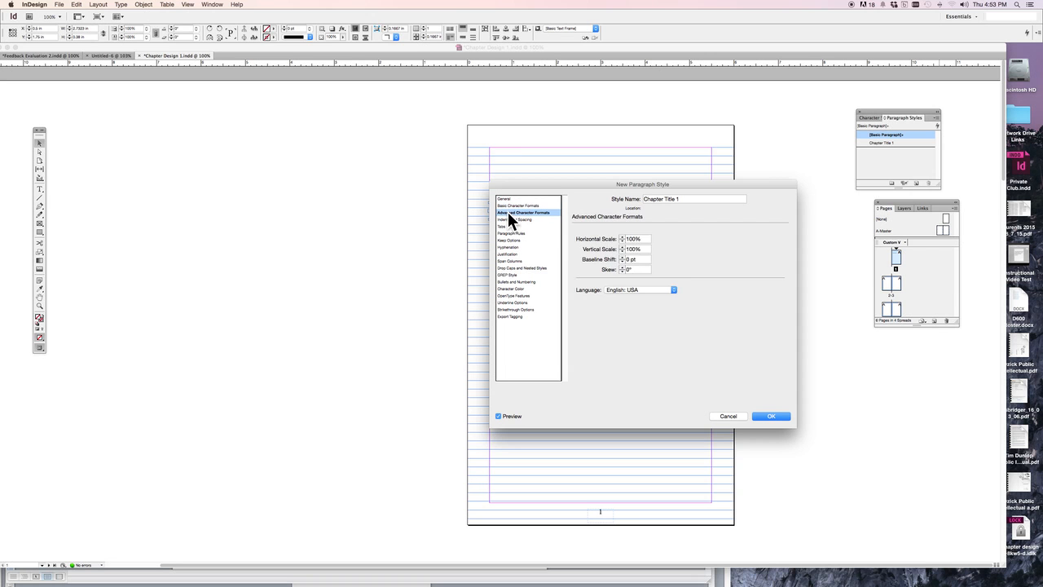
{"action": "left_click", "coordinate": [516, 218]}
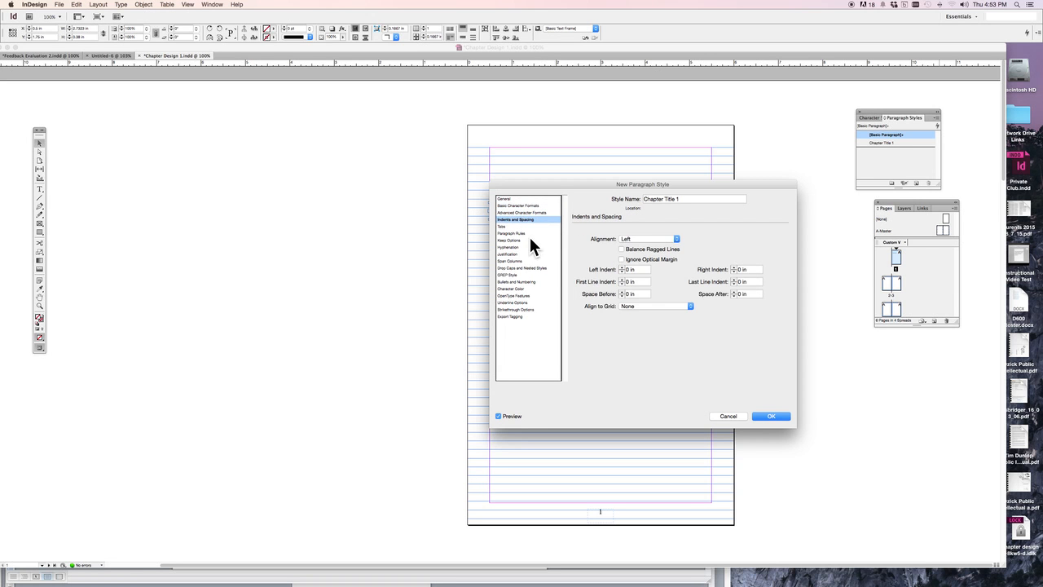
{"action": "mouse_move", "coordinate": [656, 257]}
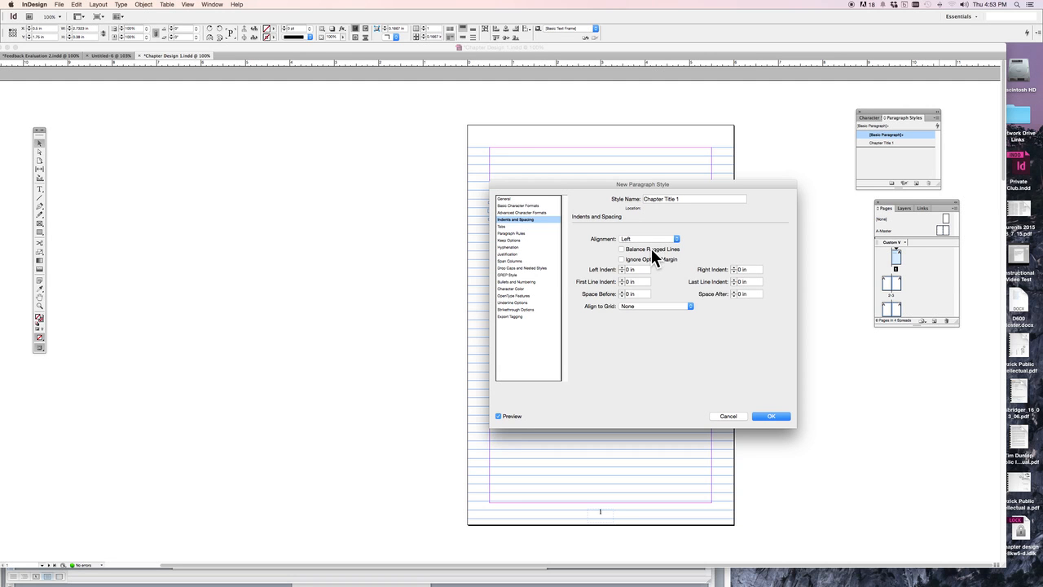
{"action": "mouse_move", "coordinate": [541, 262]}
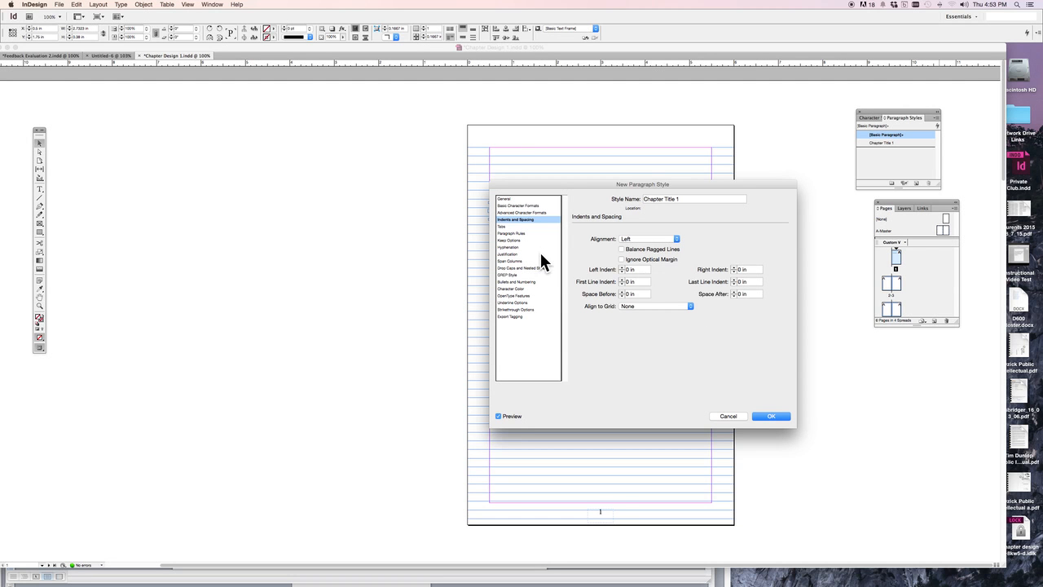
{"action": "mouse_move", "coordinate": [544, 259]}
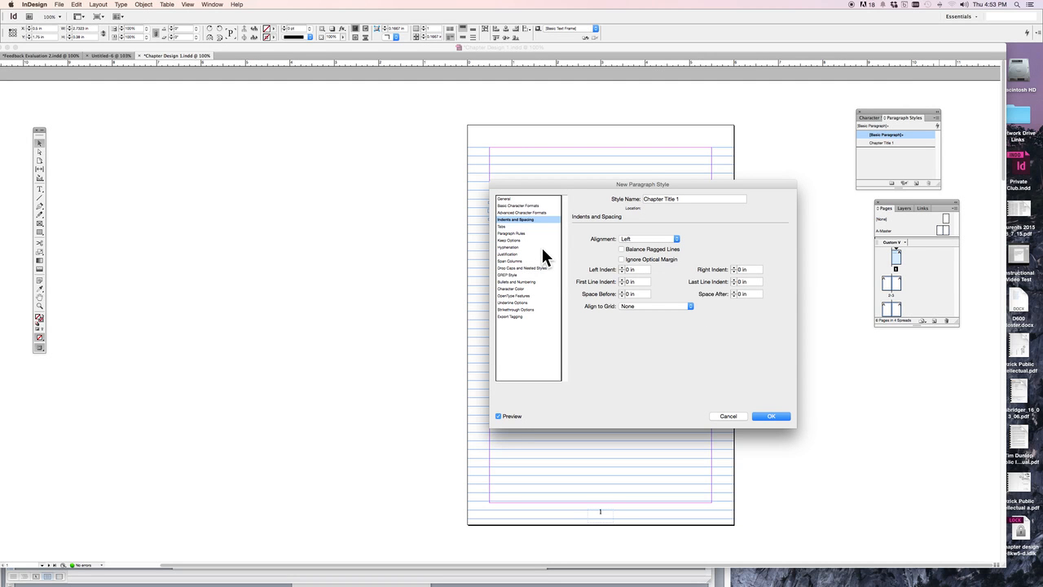
{"action": "mouse_move", "coordinate": [691, 313]}
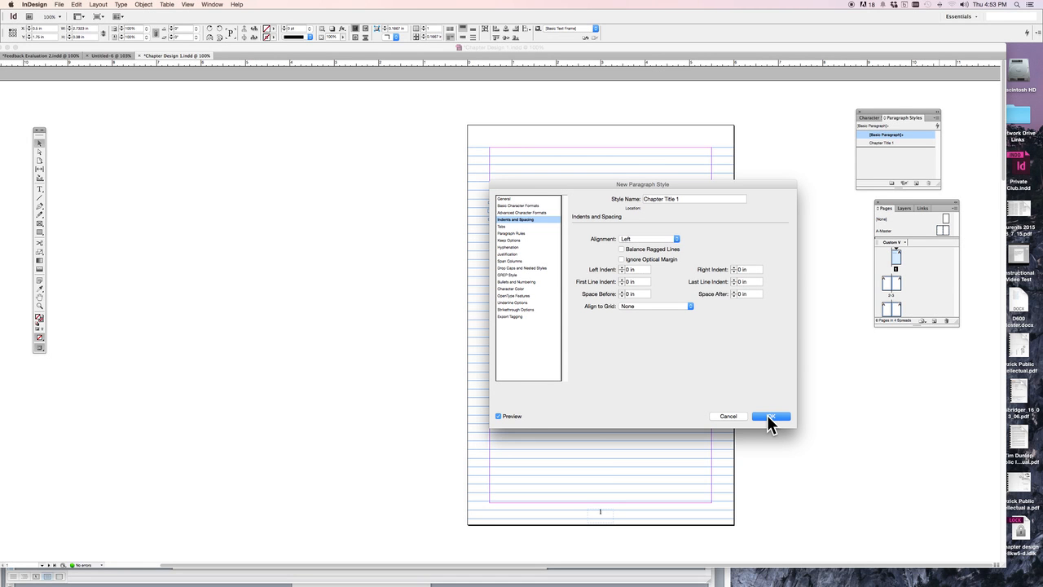
{"action": "left_click", "coordinate": [769, 417]}
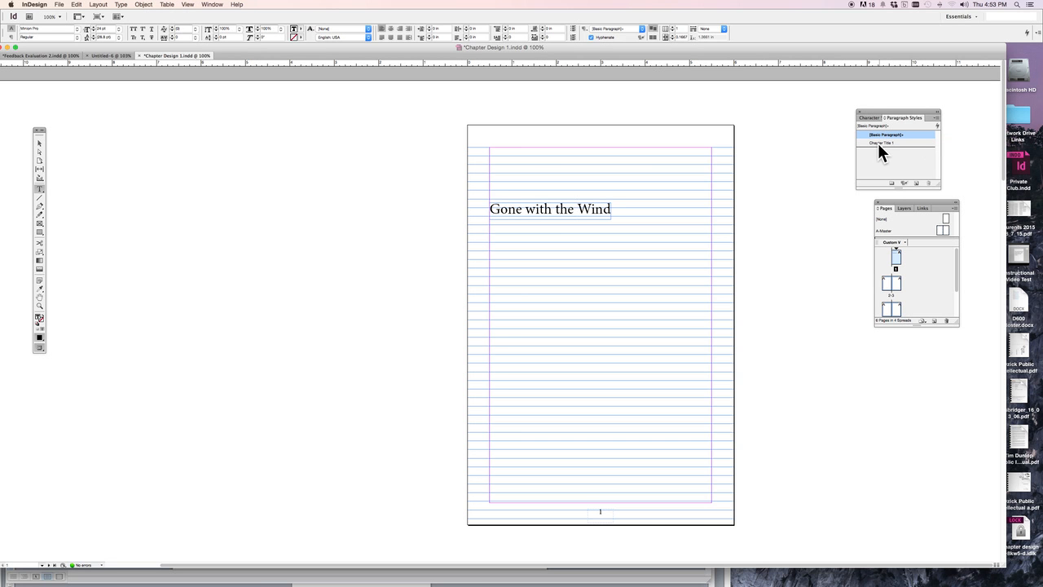
Apply the Chapter Title 1 style to the 'Gone with the Wind' title.
{"action": "left_click", "coordinate": [577, 209]}
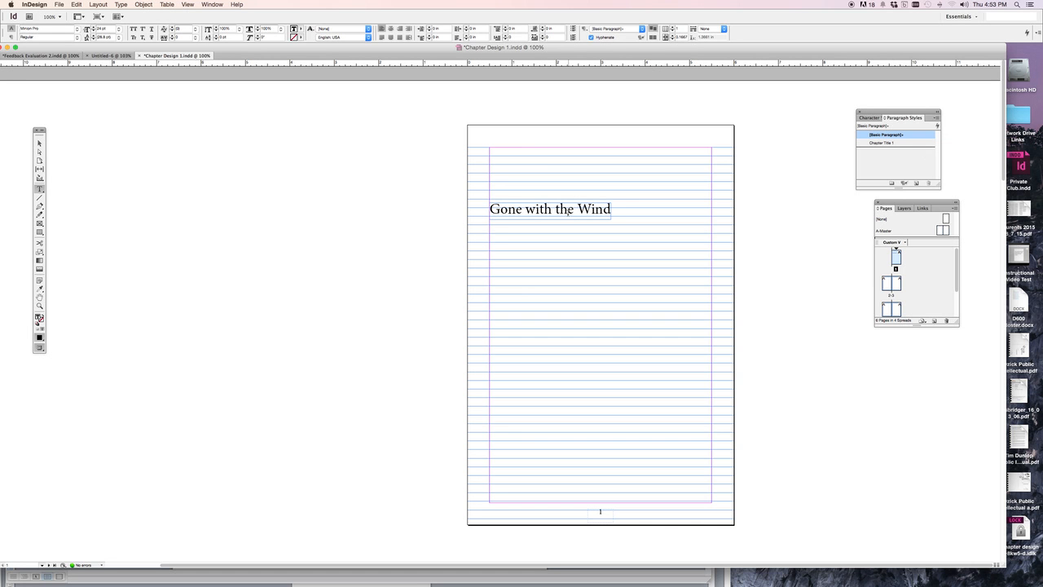
{"action": "mouse_move", "coordinate": [864, 172]}
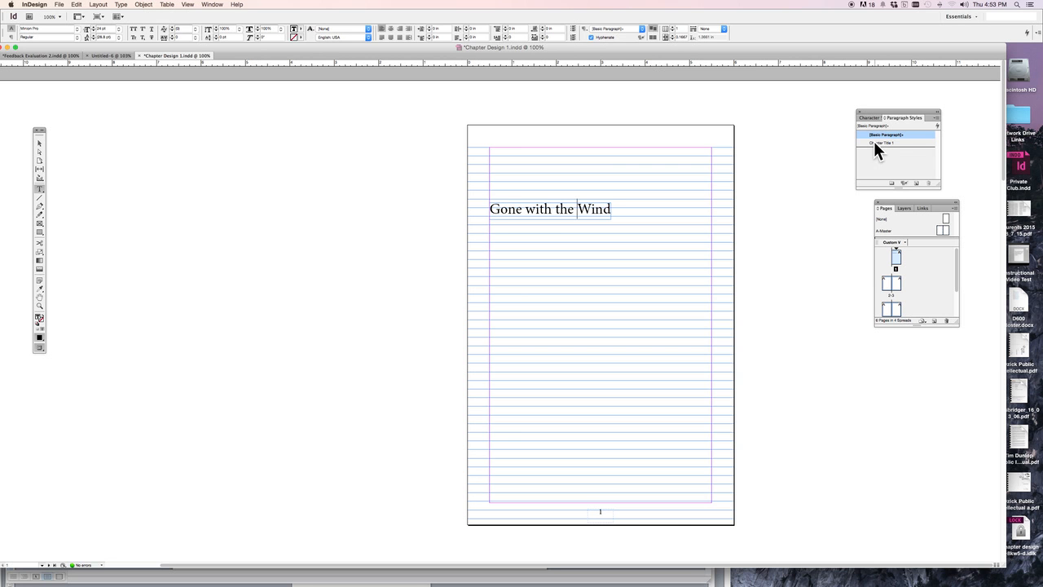
{"action": "left_click", "coordinate": [884, 143]}
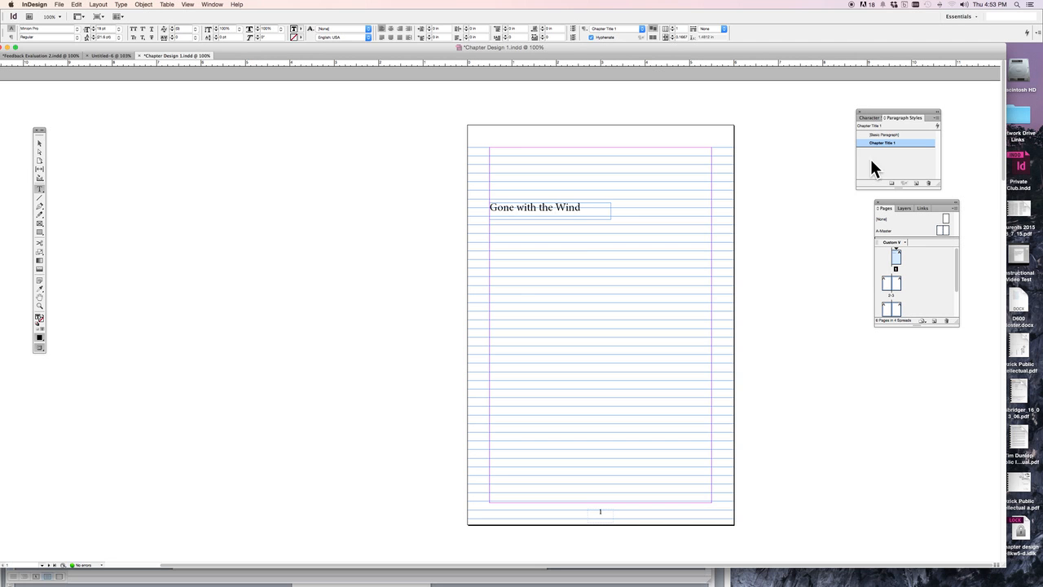
Set Chapter Title 1's Align to Grid to All Lines under Indents and Spacing, previewing the result.
{"action": "double_click", "coordinate": [884, 144]}
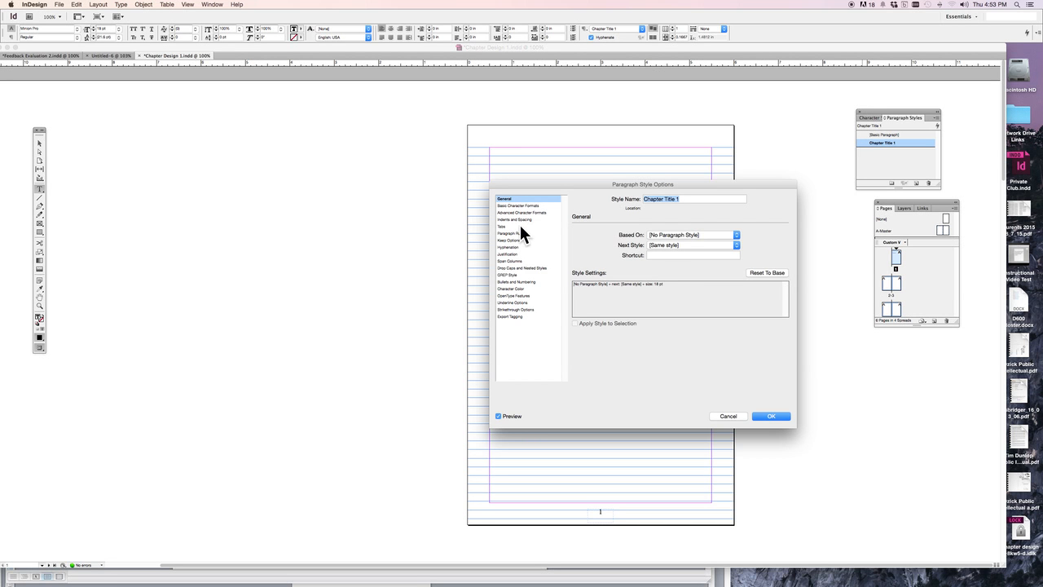
{"action": "left_click", "coordinate": [515, 218]}
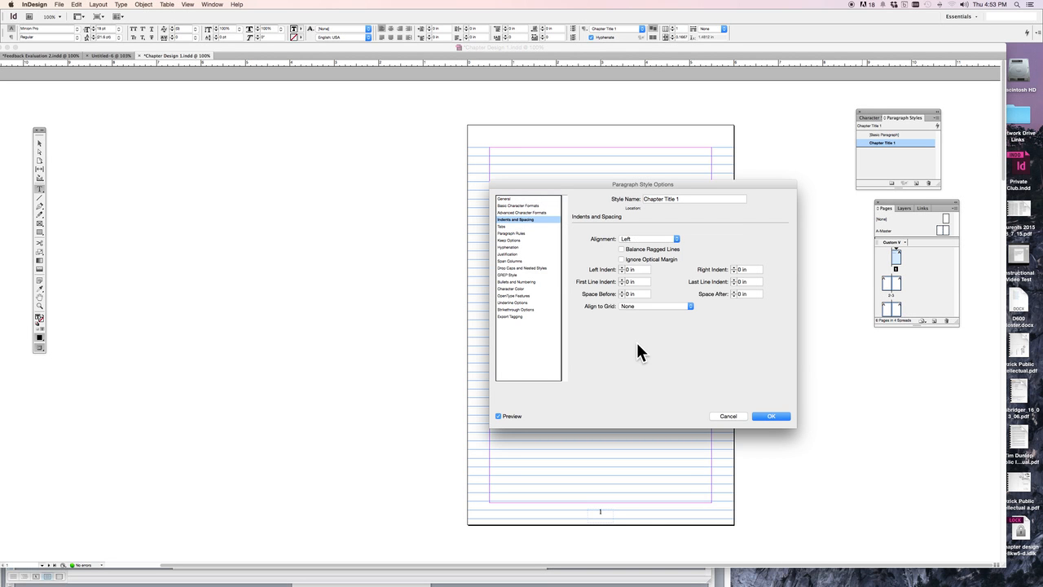
{"action": "mouse_move", "coordinate": [681, 317]}
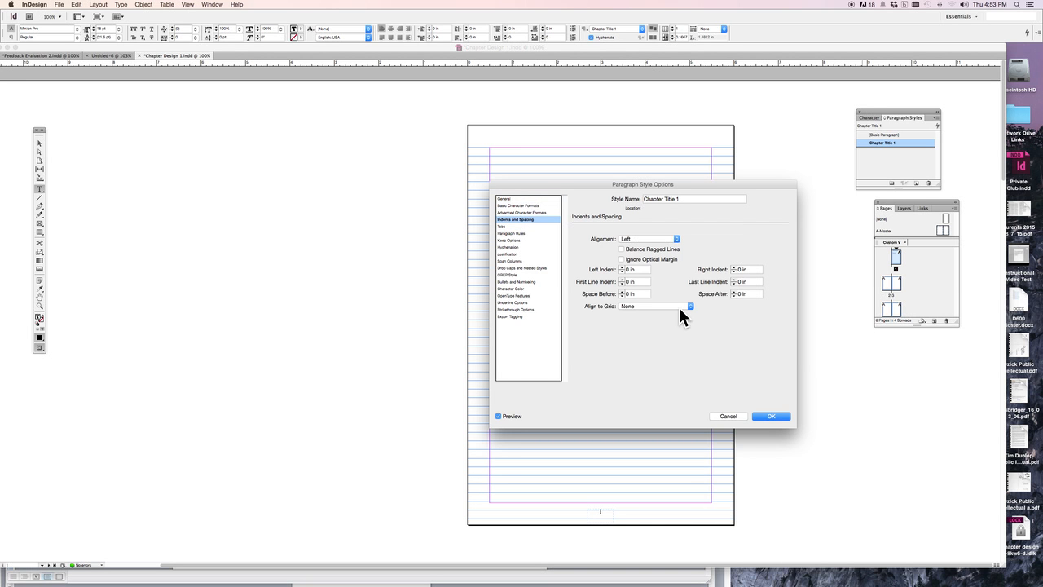
{"action": "left_click", "coordinate": [652, 306]}
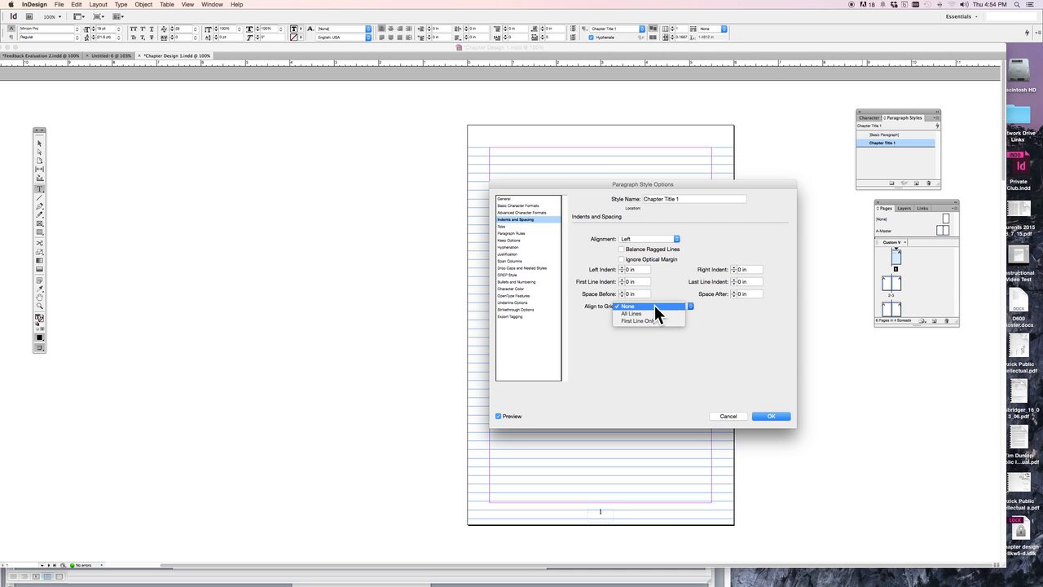
{"action": "mouse_move", "coordinate": [643, 312]}
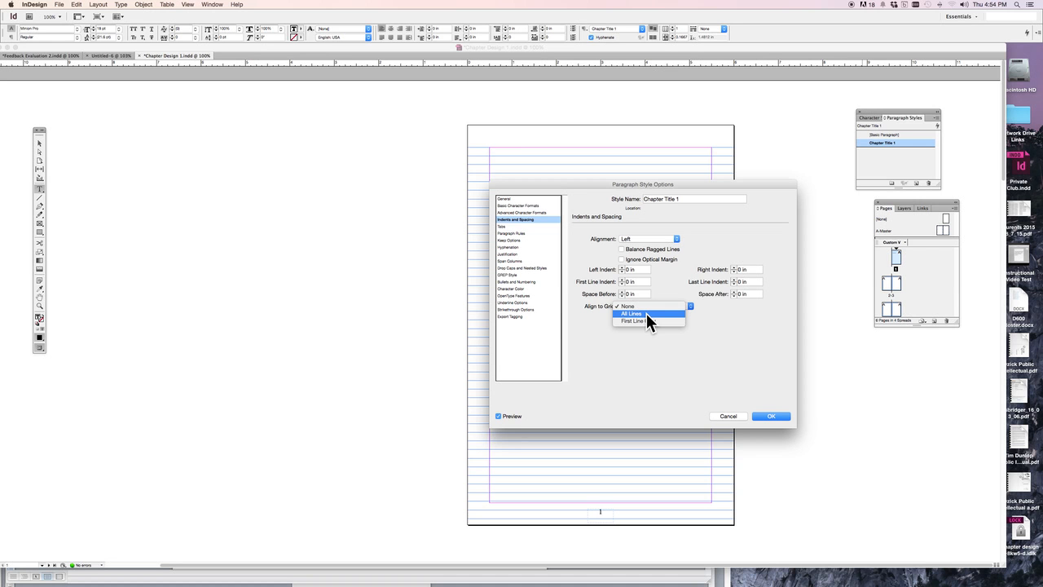
{"action": "left_click", "coordinate": [632, 313]}
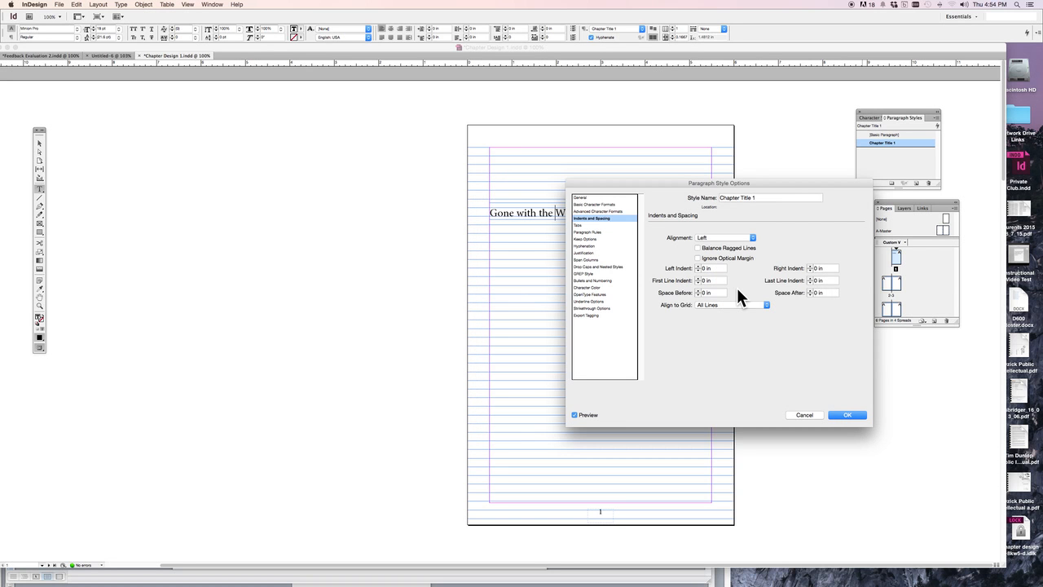
{"action": "mouse_move", "coordinate": [716, 328]}
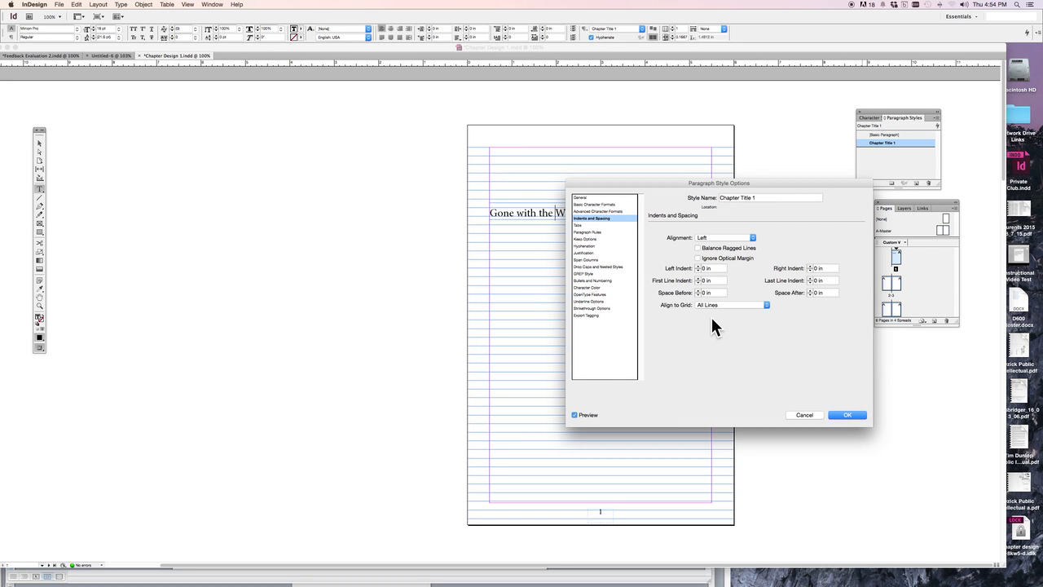
{"action": "left_click", "coordinate": [573, 416]}
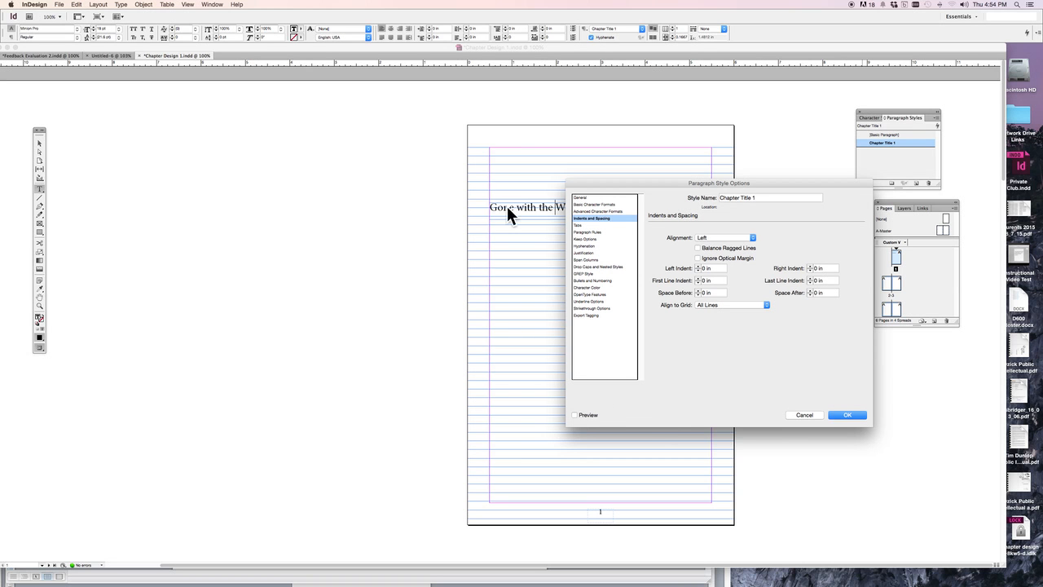
{"action": "mouse_move", "coordinate": [590, 416]}
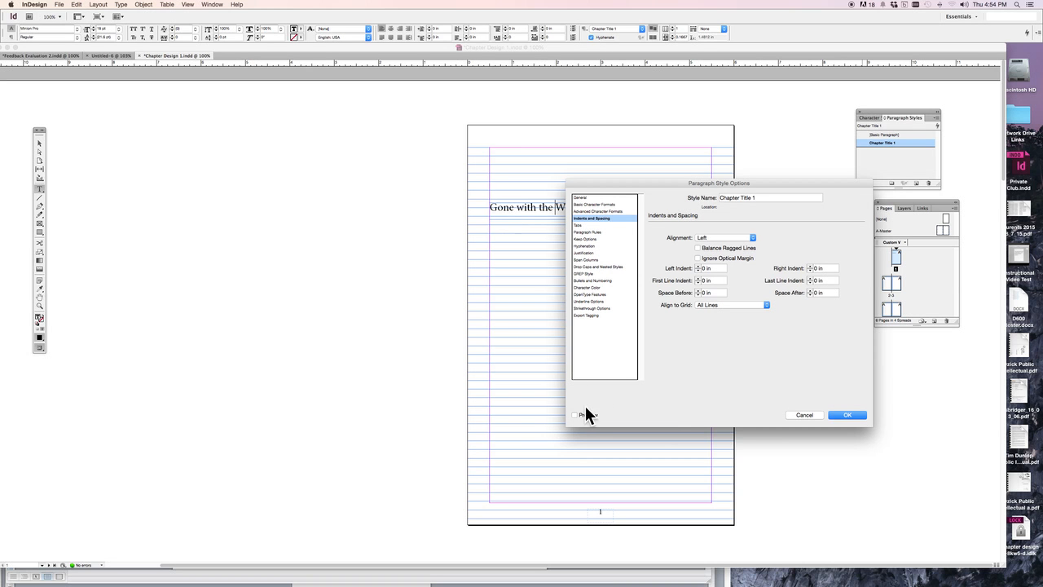
{"action": "mouse_move", "coordinate": [577, 420]}
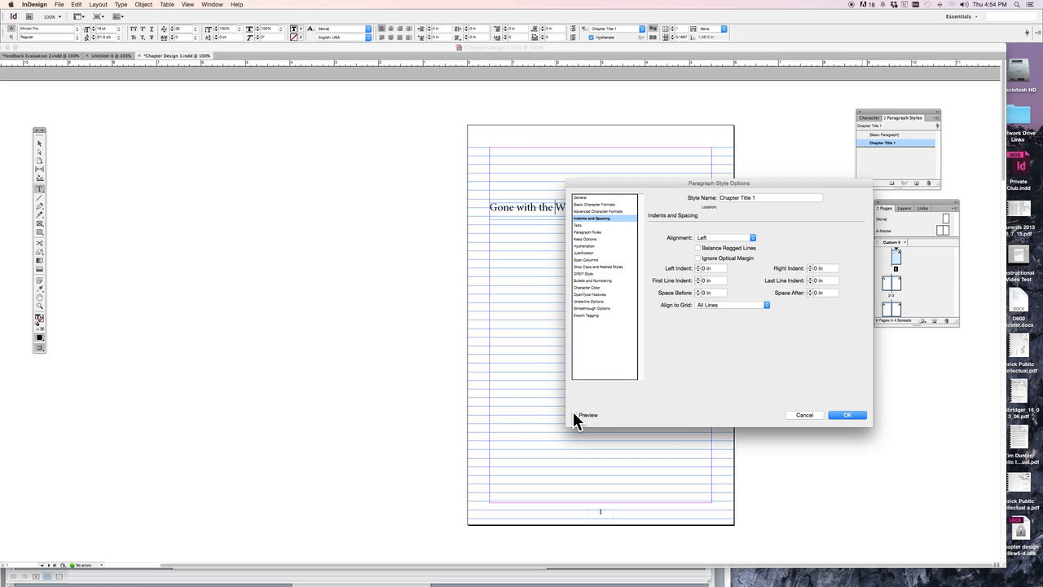
{"action": "left_click", "coordinate": [574, 416]}
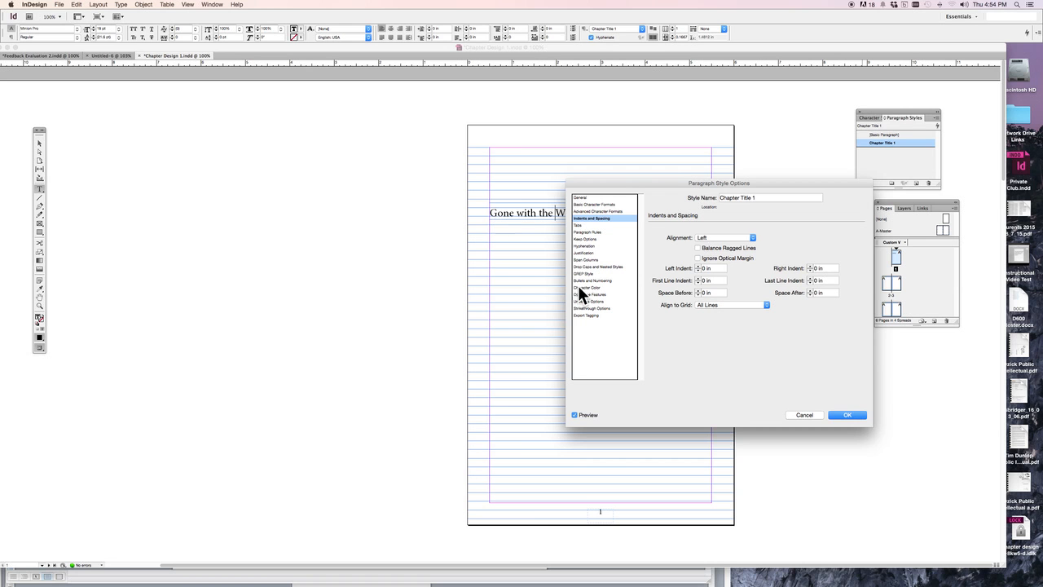
{"action": "left_click", "coordinate": [847, 416]}
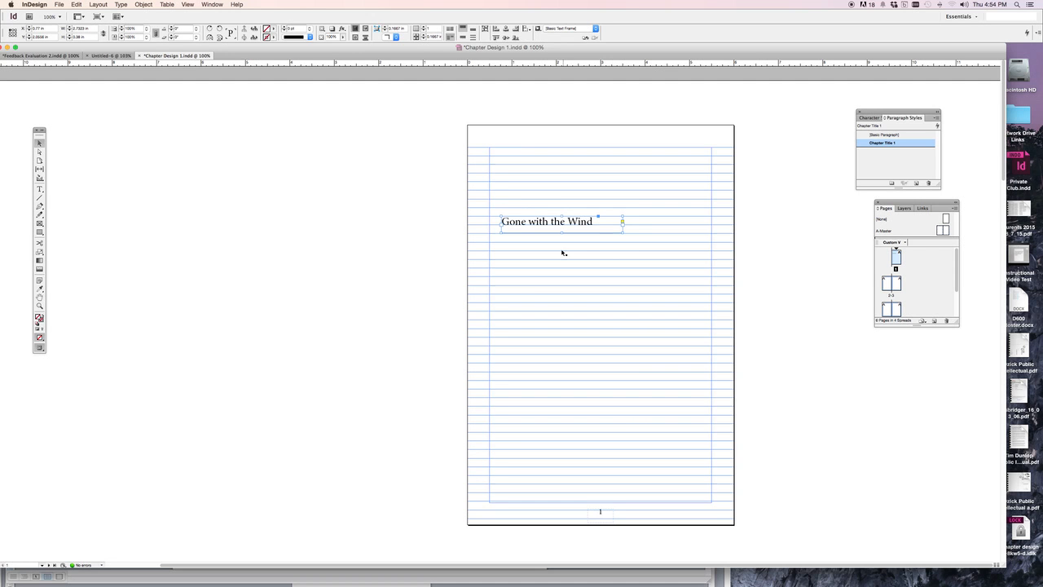
{"action": "mouse_move", "coordinate": [574, 251]}
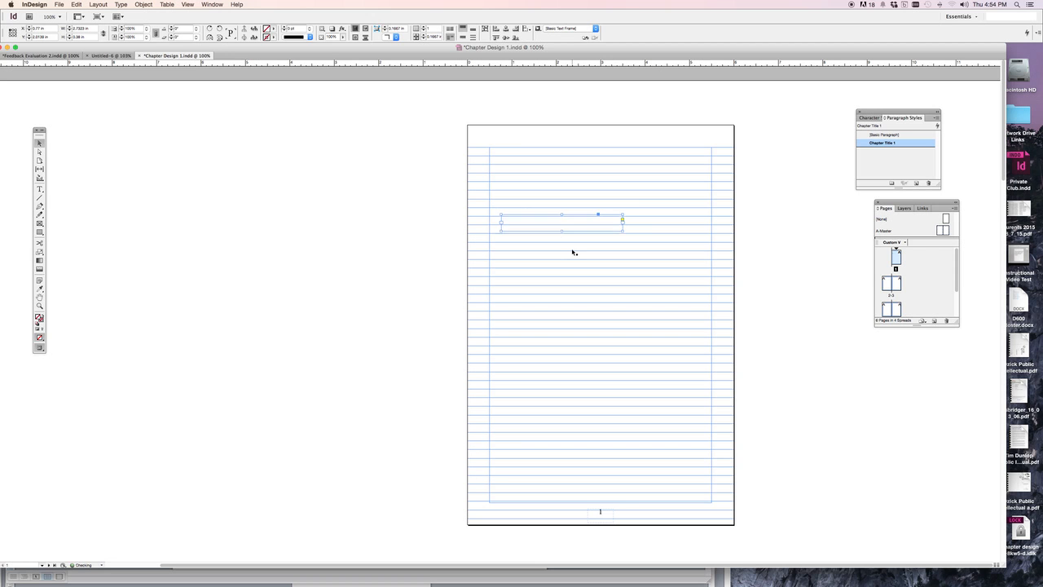
{"action": "type", "text": "Gone with the Wind"}
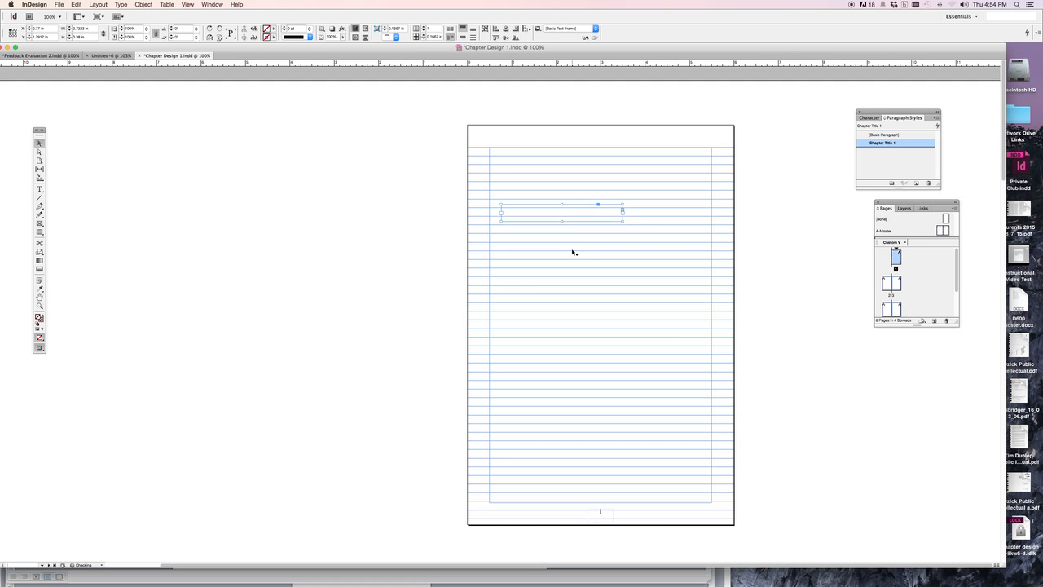
{"action": "type", "text": "Gone with the Wind"}
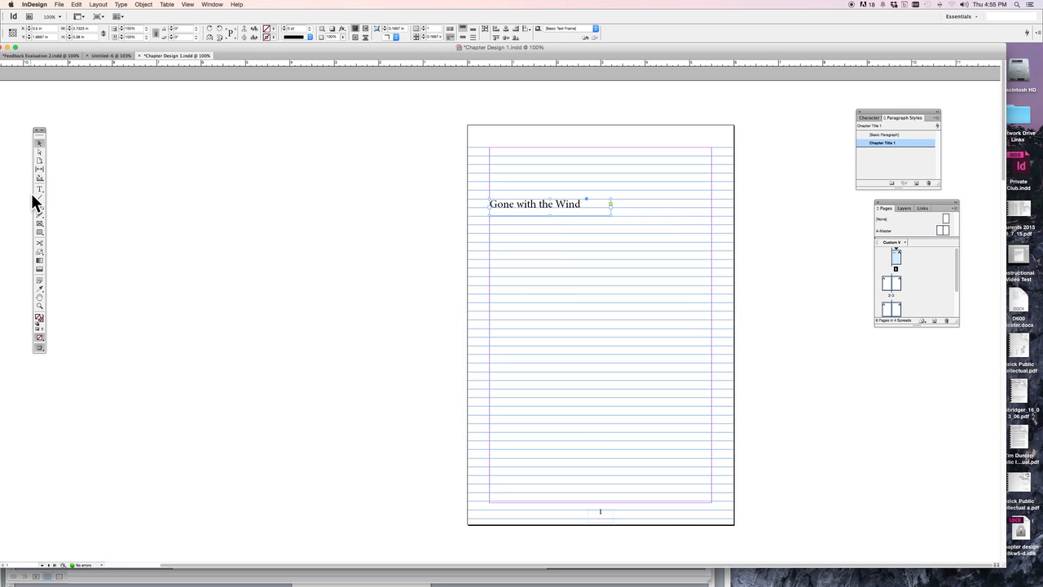
Create a fitted text frame reading 'A large book!' and place it just below the title.
{"action": "left_click", "coordinate": [39, 189]}
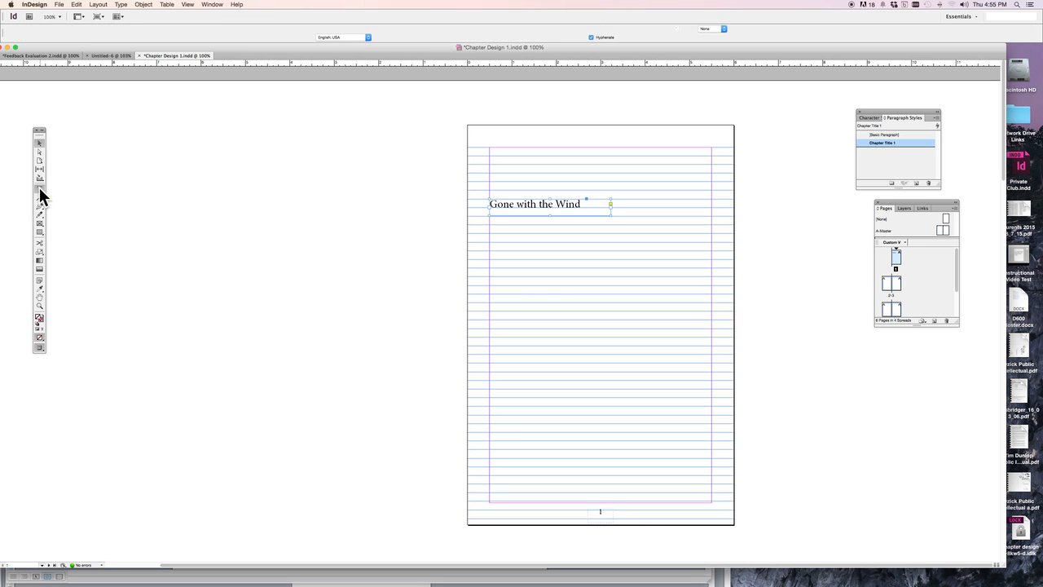
{"action": "left_click", "coordinate": [39, 189]}
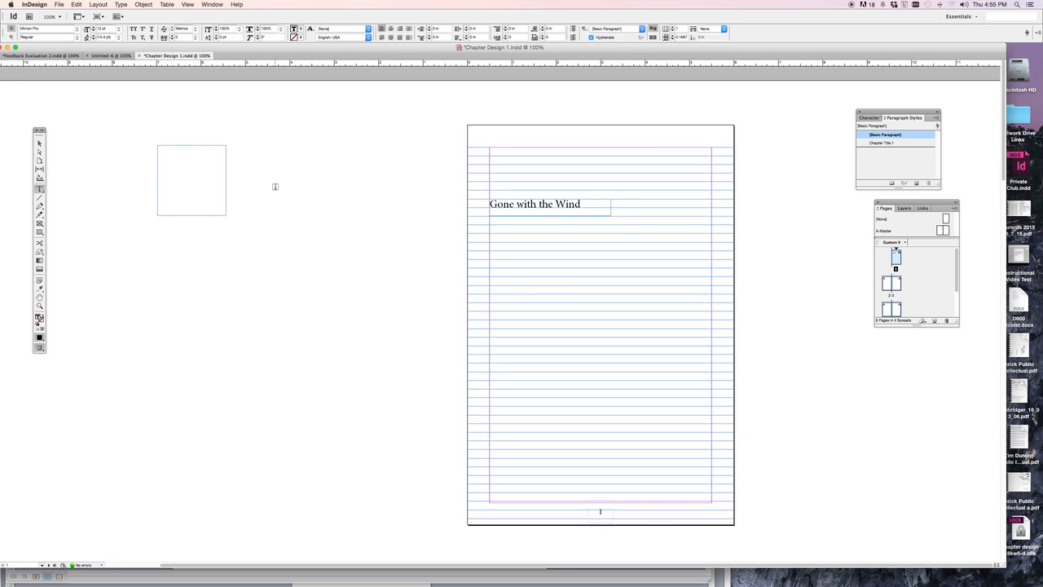
{"action": "type", "text": "A large book!"}
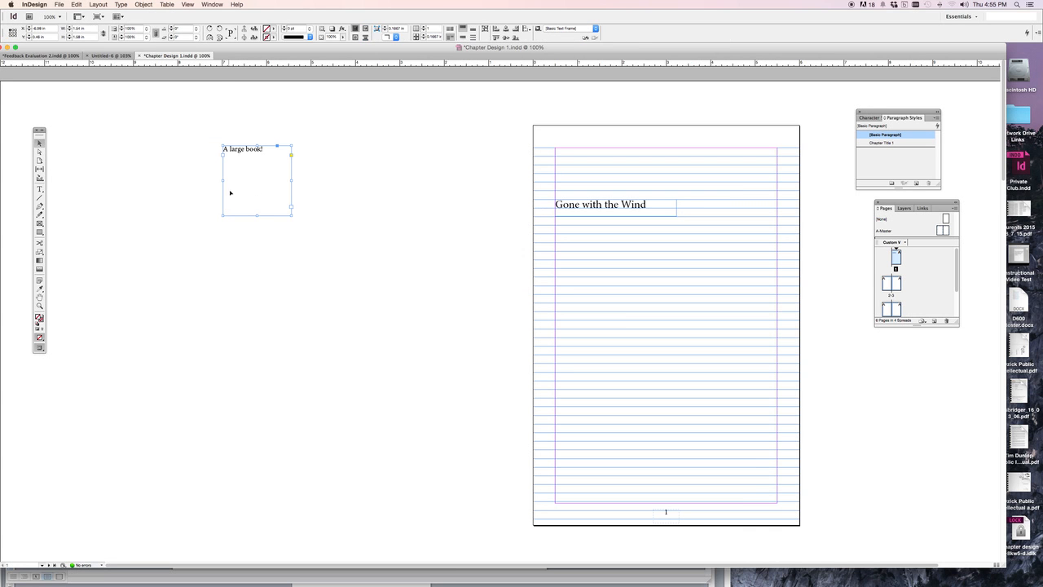
{"action": "left_click", "coordinate": [143, 4]}
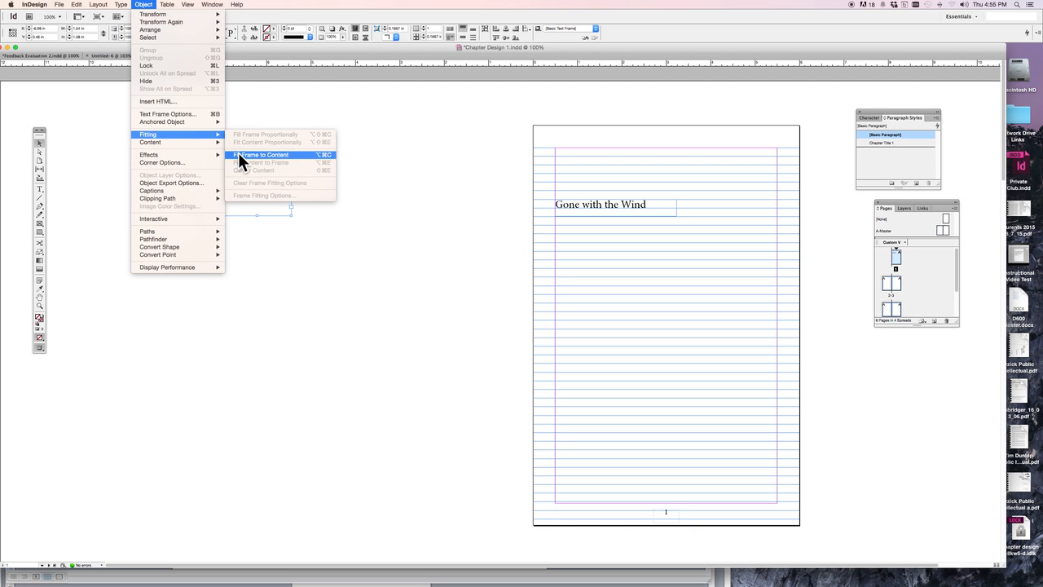
{"action": "left_click", "coordinate": [260, 155]}
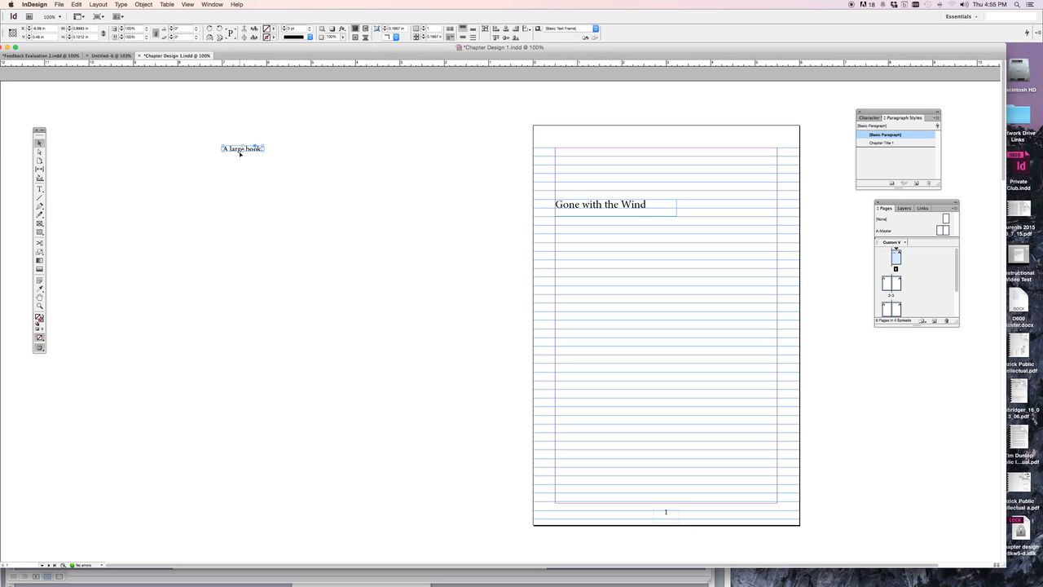
{"action": "left_click", "coordinate": [241, 150]}
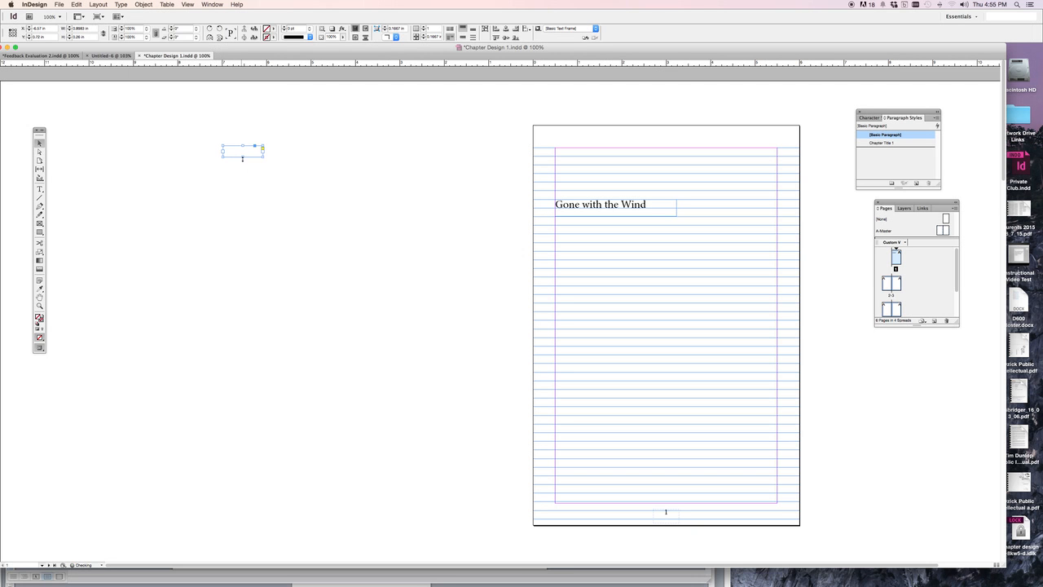
{"action": "type", "text": "A large book!"}
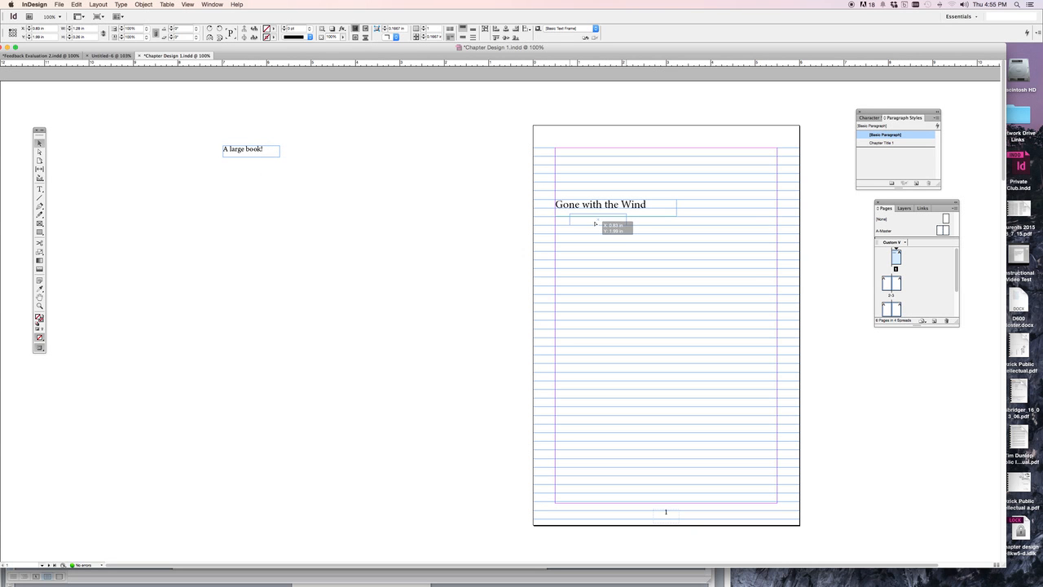
{"action": "left_click_drag", "start_coordinate": [251, 150], "coordinate": [573, 217]}
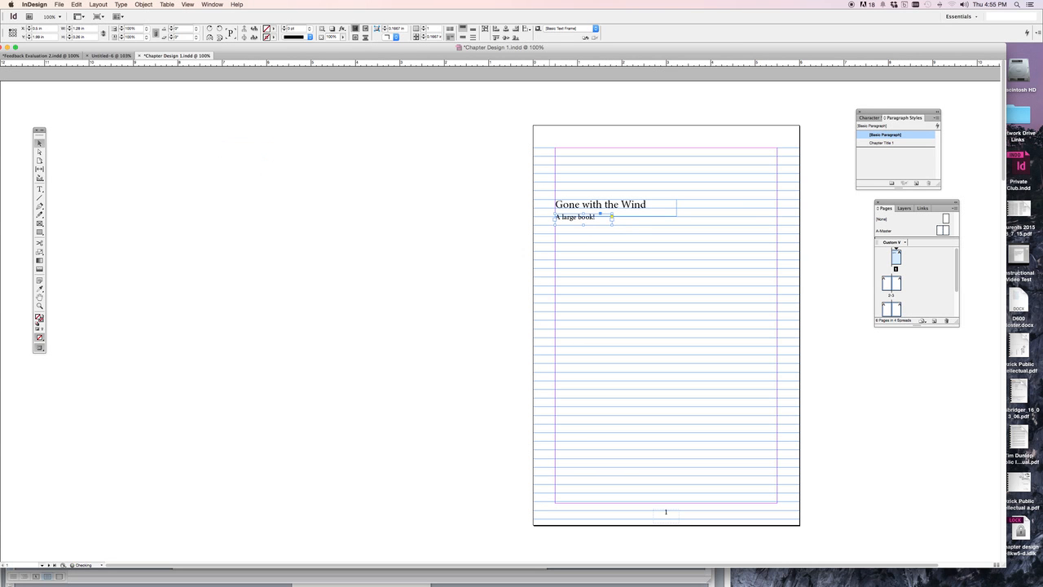
{"action": "mouse_move", "coordinate": [411, 242]}
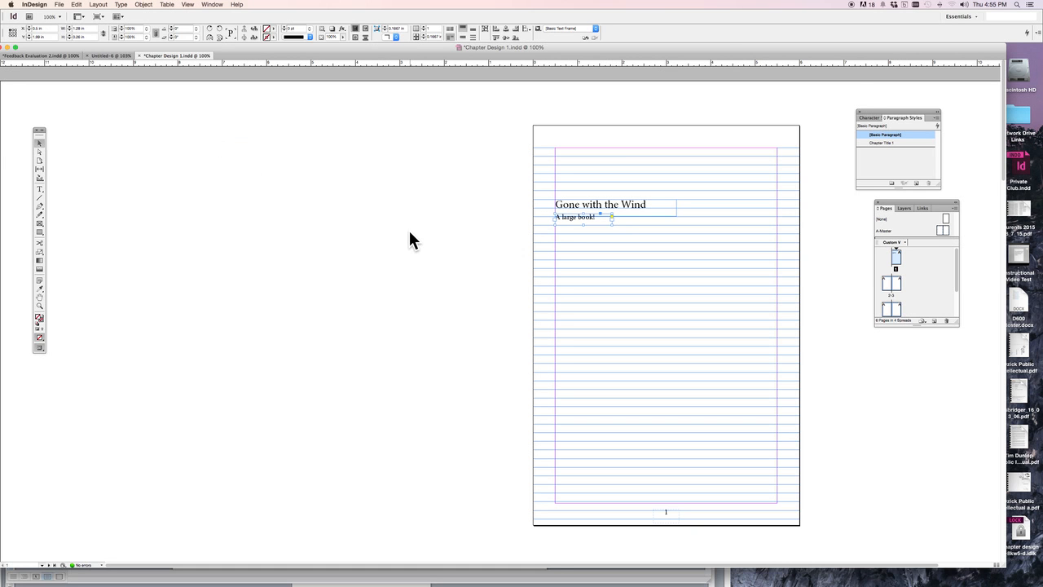
{"action": "mouse_move", "coordinate": [857, 193]}
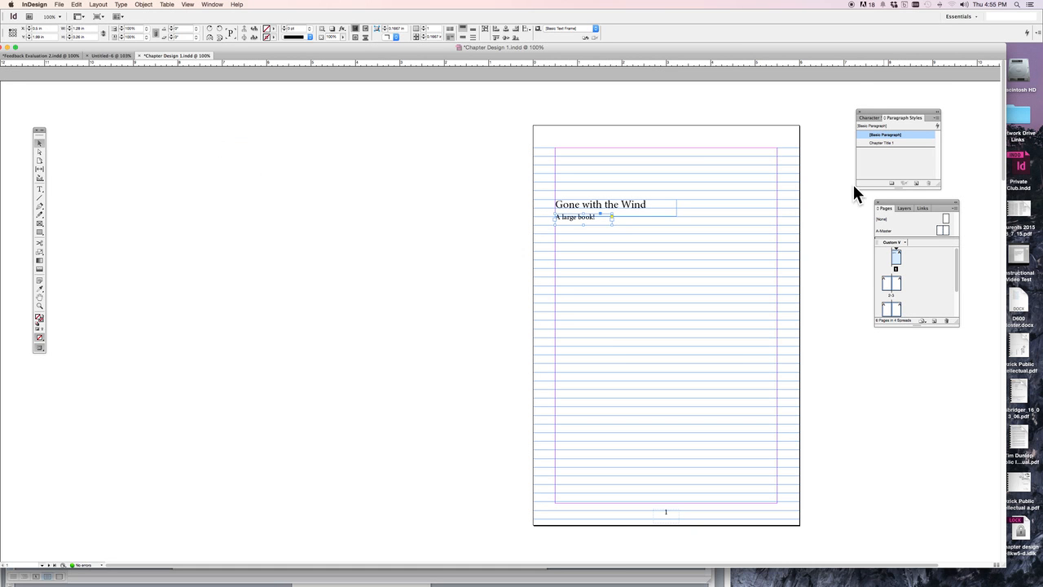
Create a new Chapter paragraph style from the panel menu and reopen its options.
{"action": "left_click", "coordinate": [937, 117]}
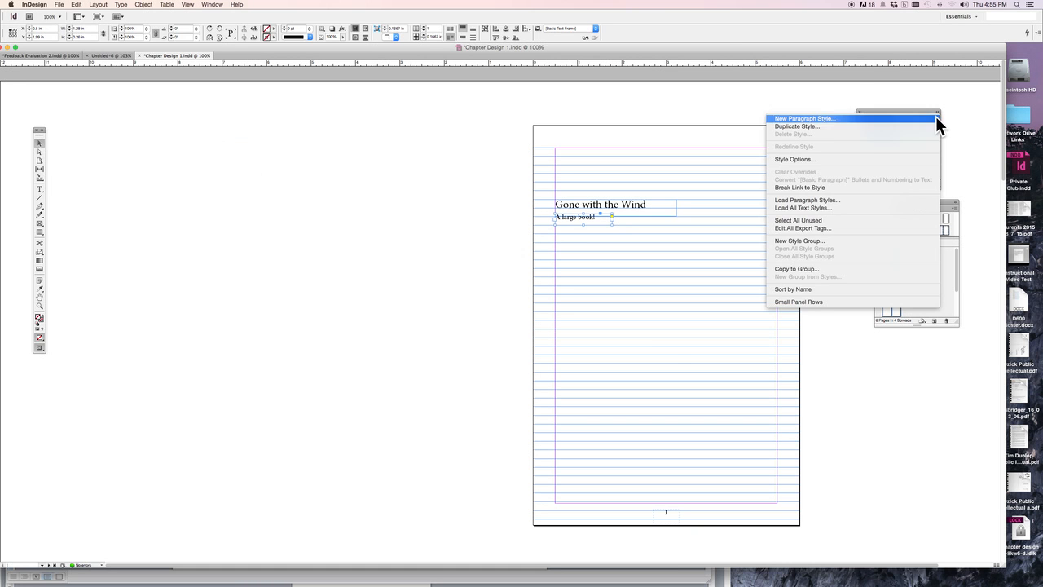
{"action": "left_click", "coordinate": [805, 117]}
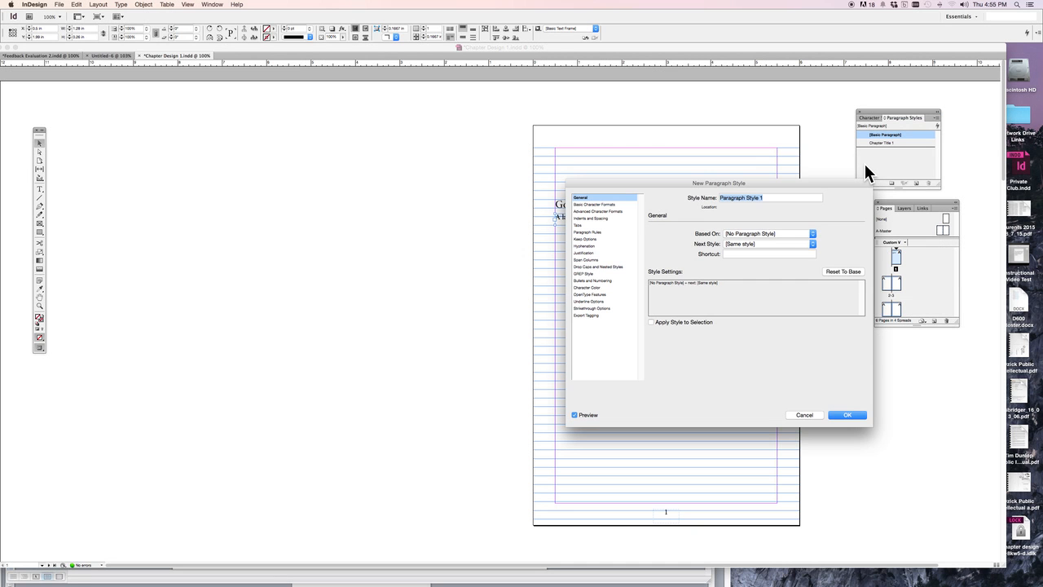
{"action": "type", "text": "Cl"}
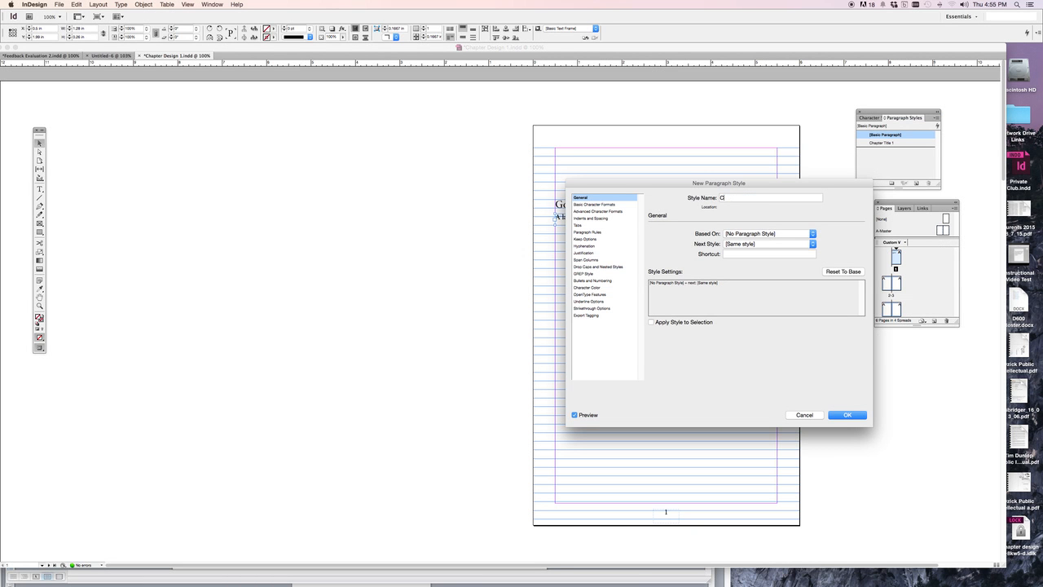
{"action": "type", "text": "hapter"}
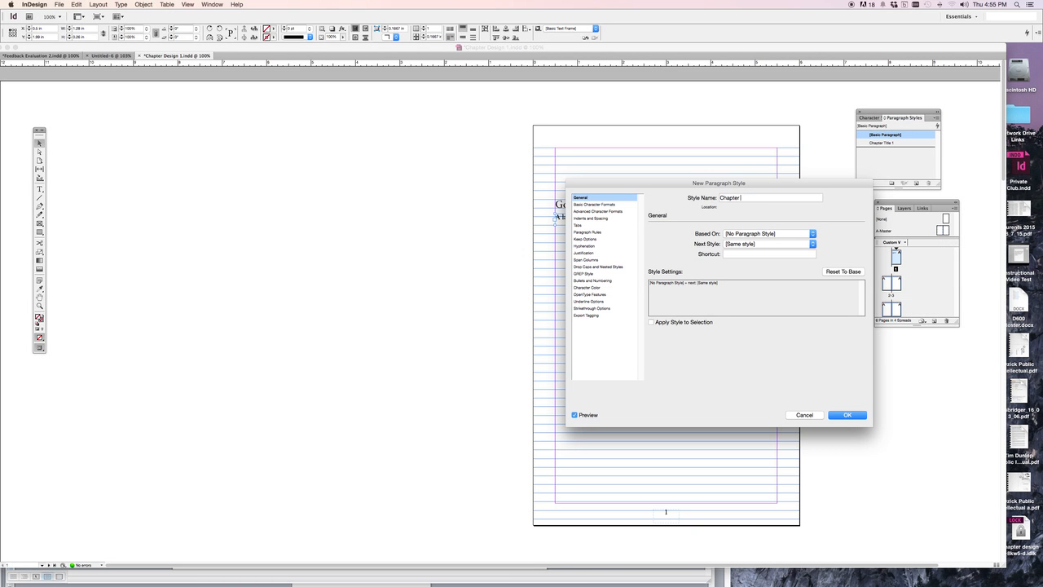
{"action": "left_click", "coordinate": [847, 415]}
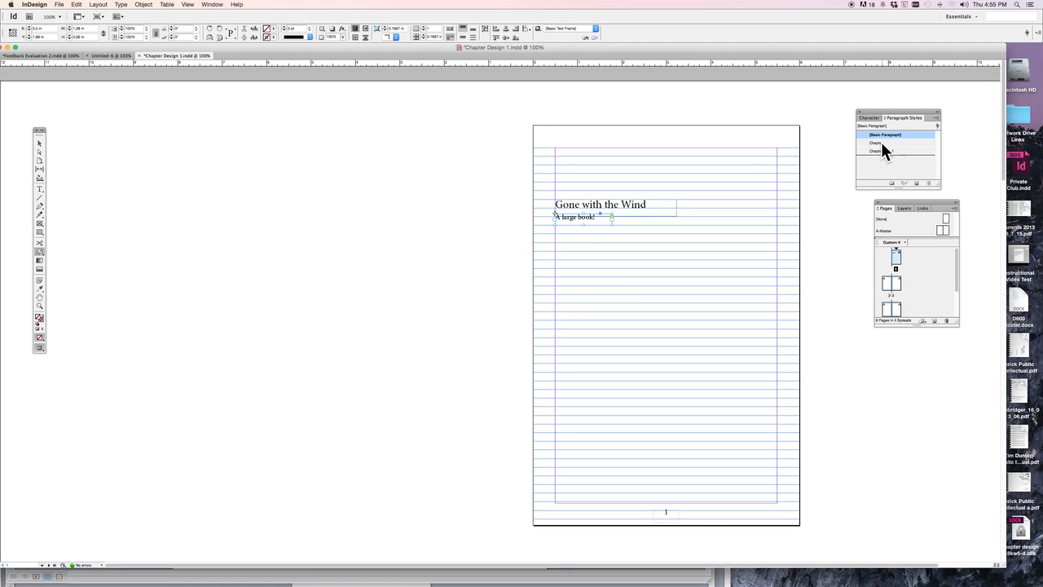
{"action": "double_click", "coordinate": [884, 143]}
{"action": "type", "text": "Chapter subtitle 1"}
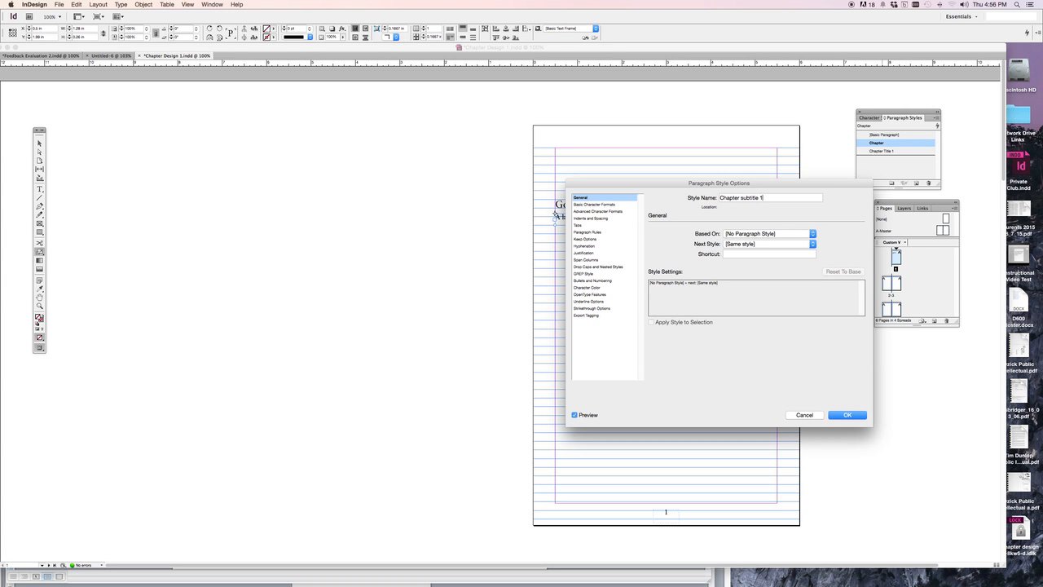
Base the Chapter subtitle 1 style on Chapter Title 1.
{"action": "left_click", "coordinate": [812, 235]}
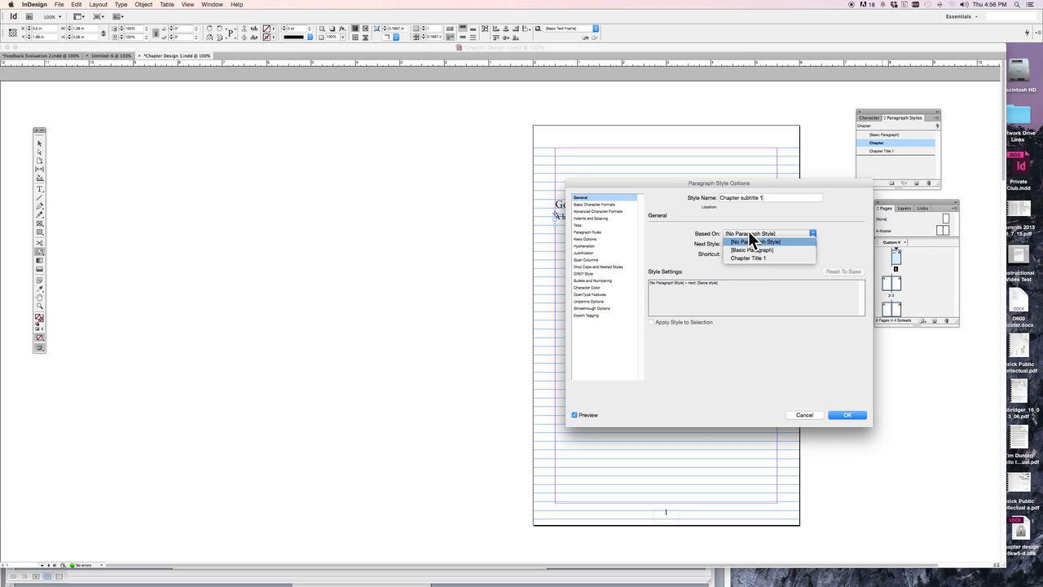
{"action": "left_click", "coordinate": [746, 257]}
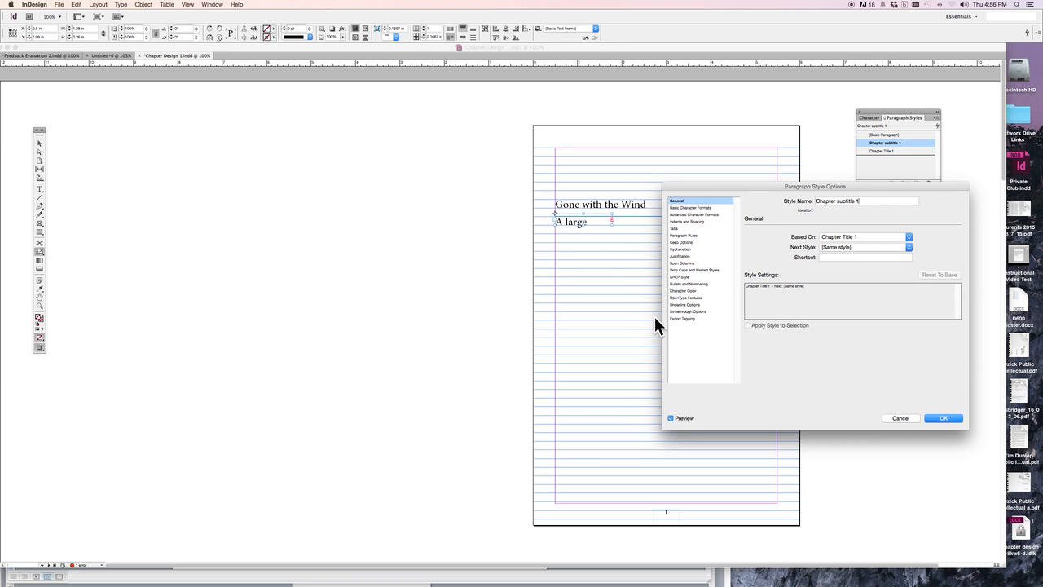
{"action": "mouse_move", "coordinate": [864, 259]}
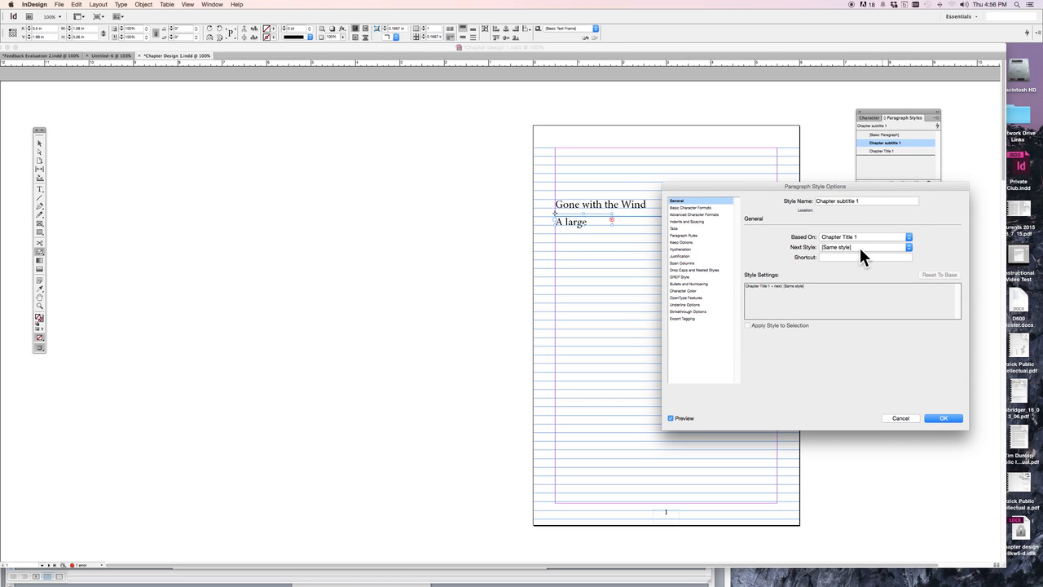
{"action": "mouse_move", "coordinate": [572, 228]}
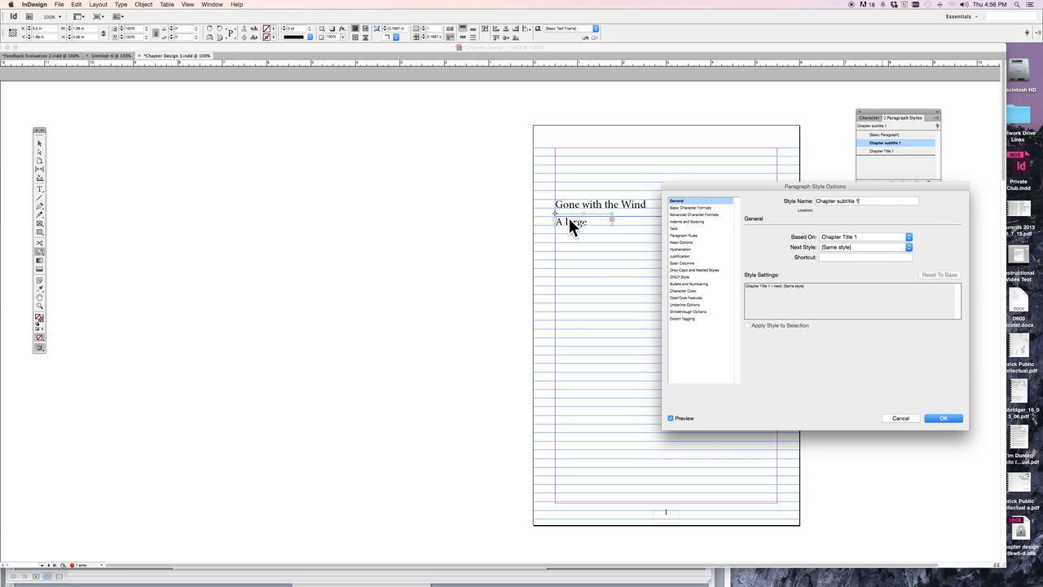
{"action": "mouse_move", "coordinate": [825, 243]}
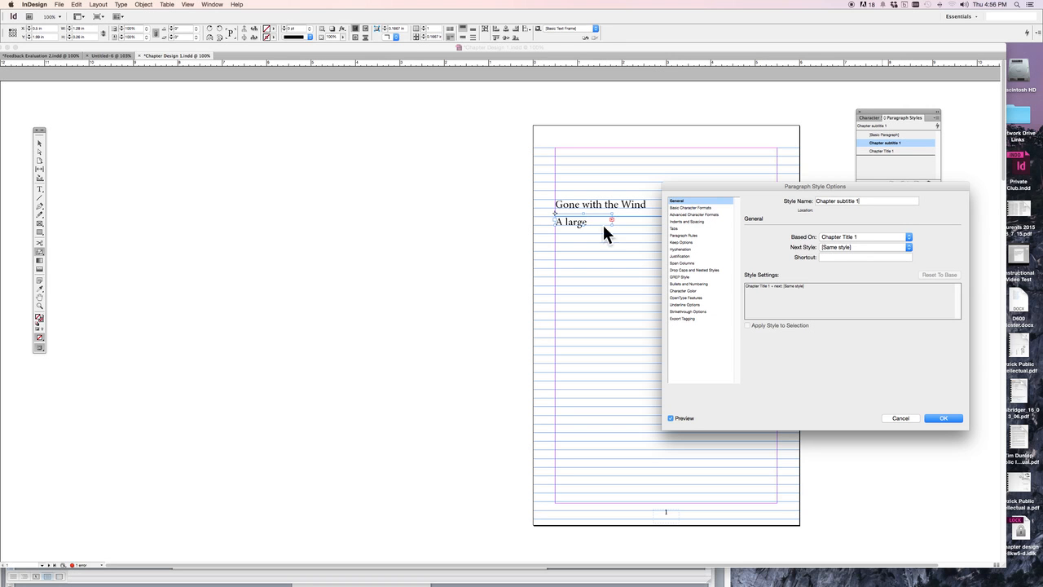
{"action": "mouse_move", "coordinate": [629, 295]}
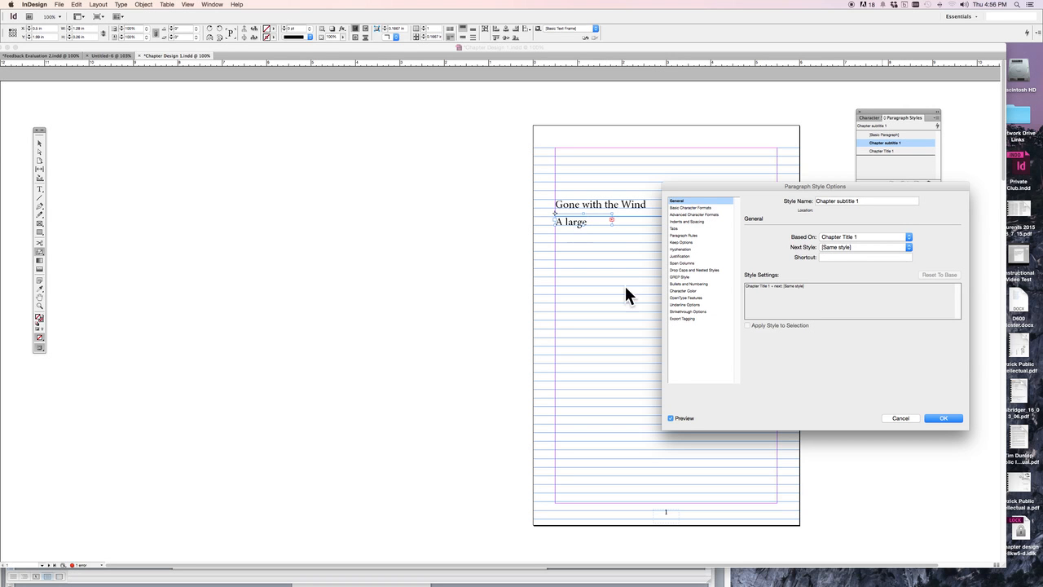
{"action": "mouse_move", "coordinate": [942, 418]}
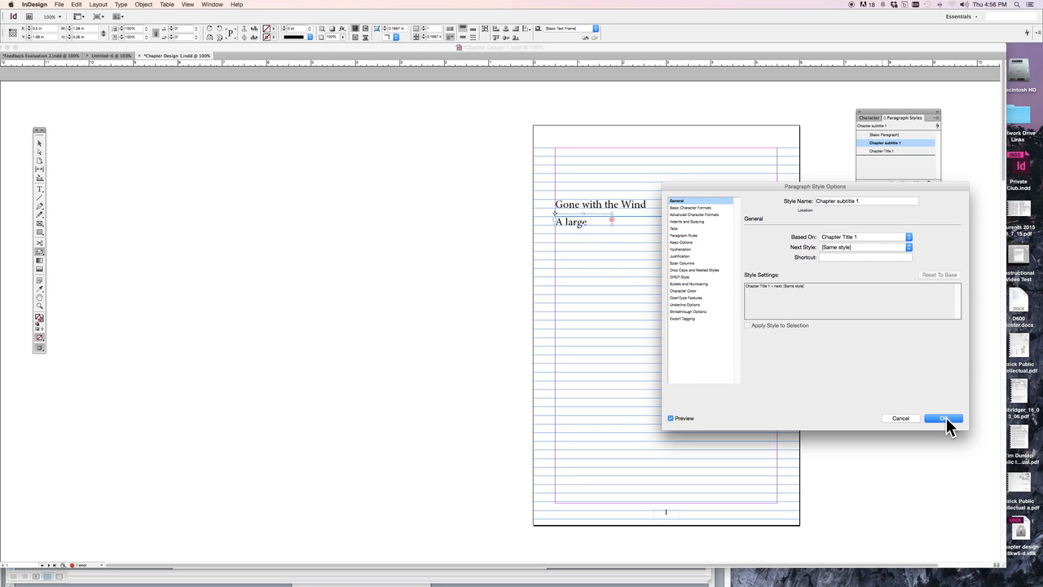
Set the Chapter subtitle 1 style size to 14 pt (after trying 12 pt) and confirm.
{"action": "left_click", "coordinate": [691, 208]}
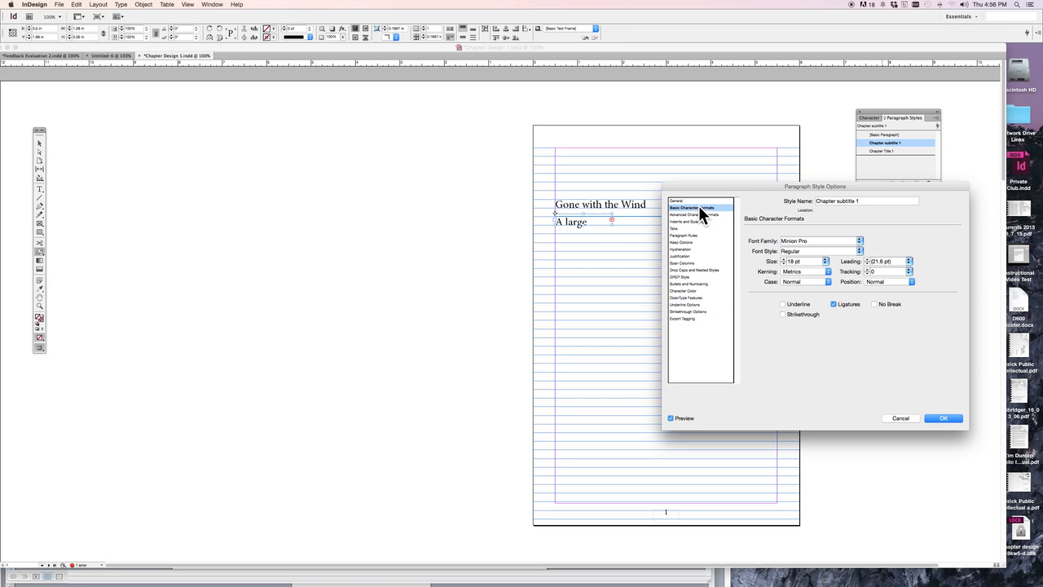
{"action": "mouse_move", "coordinate": [828, 269]}
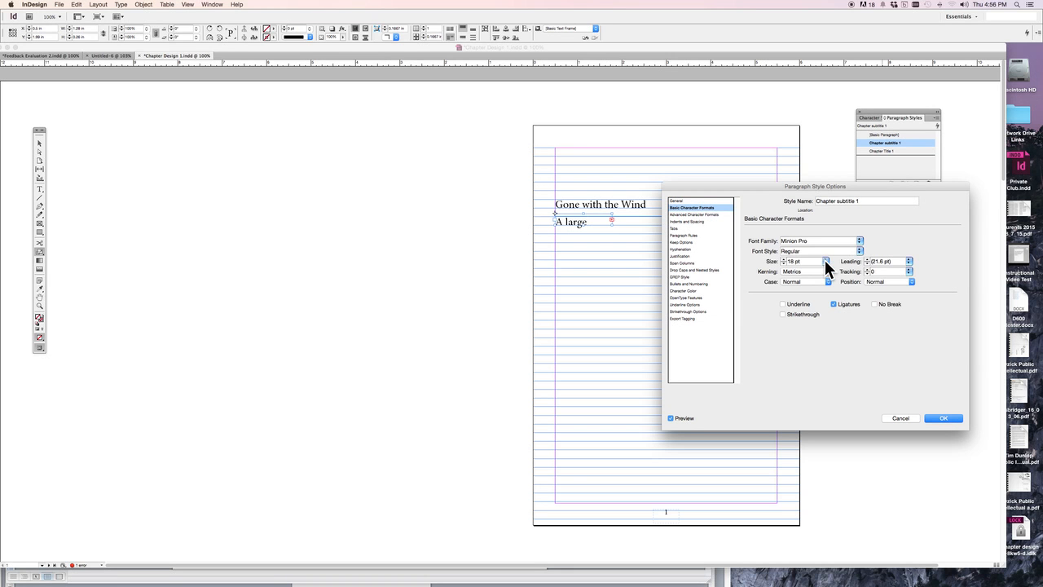
{"action": "left_click", "coordinate": [828, 260]}
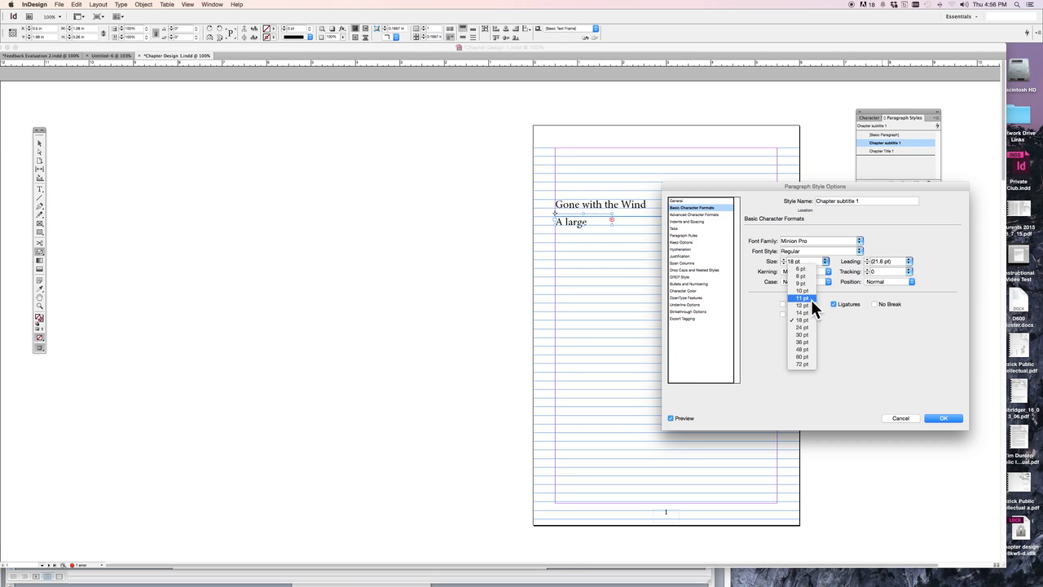
{"action": "left_click", "coordinate": [802, 305]}
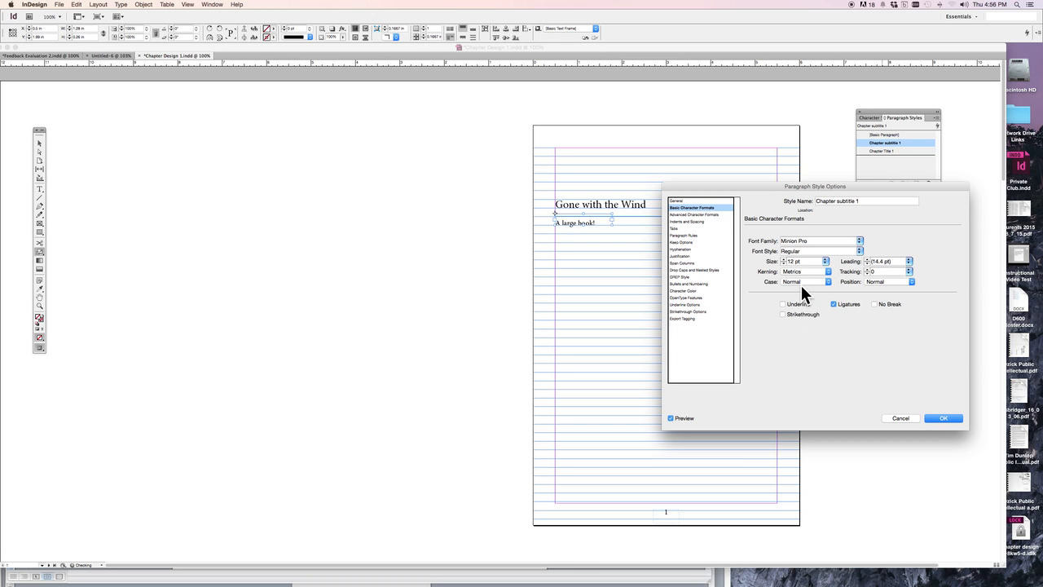
{"action": "left_click", "coordinate": [824, 261]}
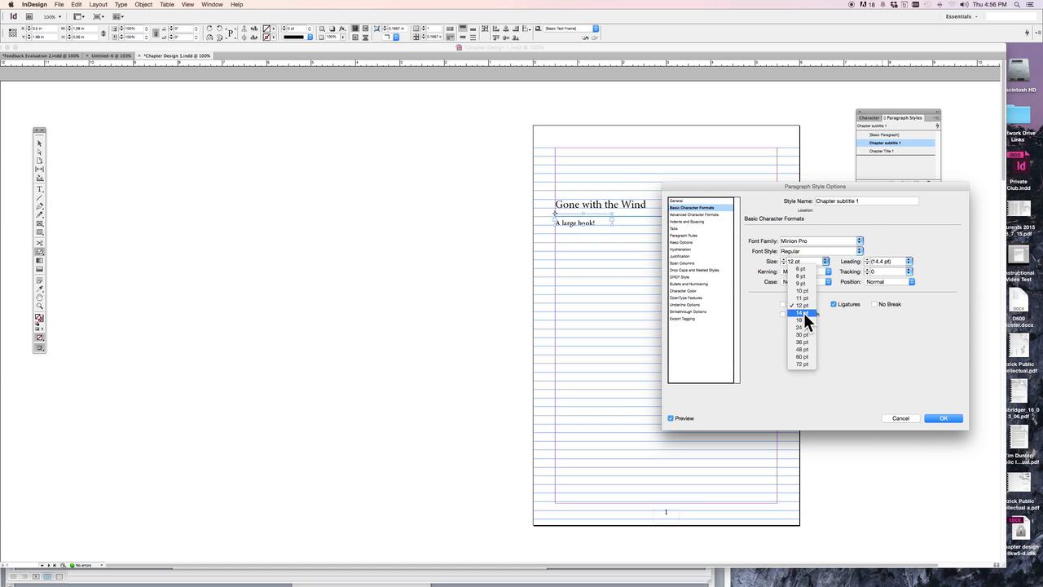
{"action": "left_click", "coordinate": [802, 313]}
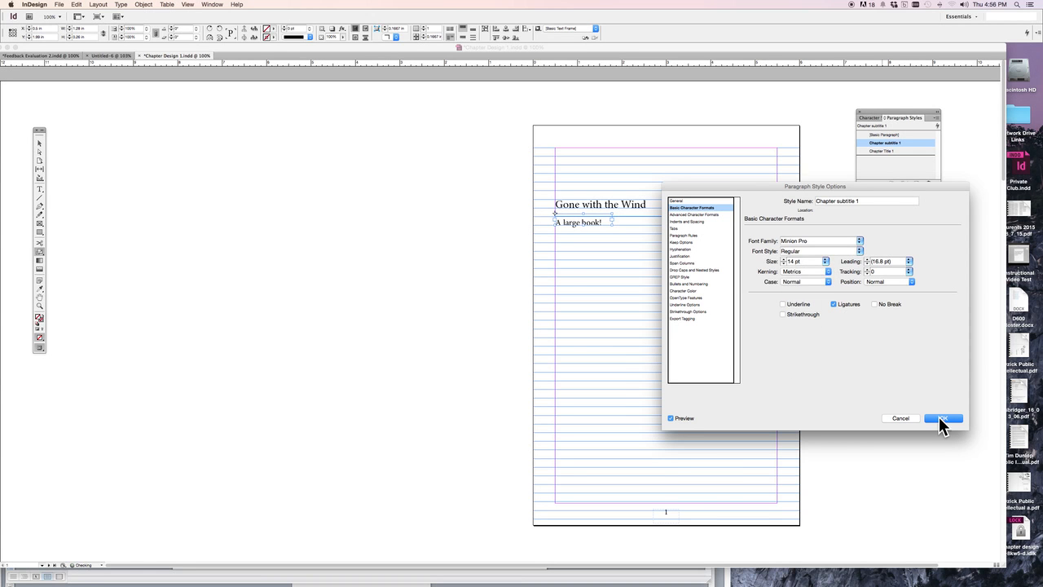
{"action": "left_click", "coordinate": [942, 418]}
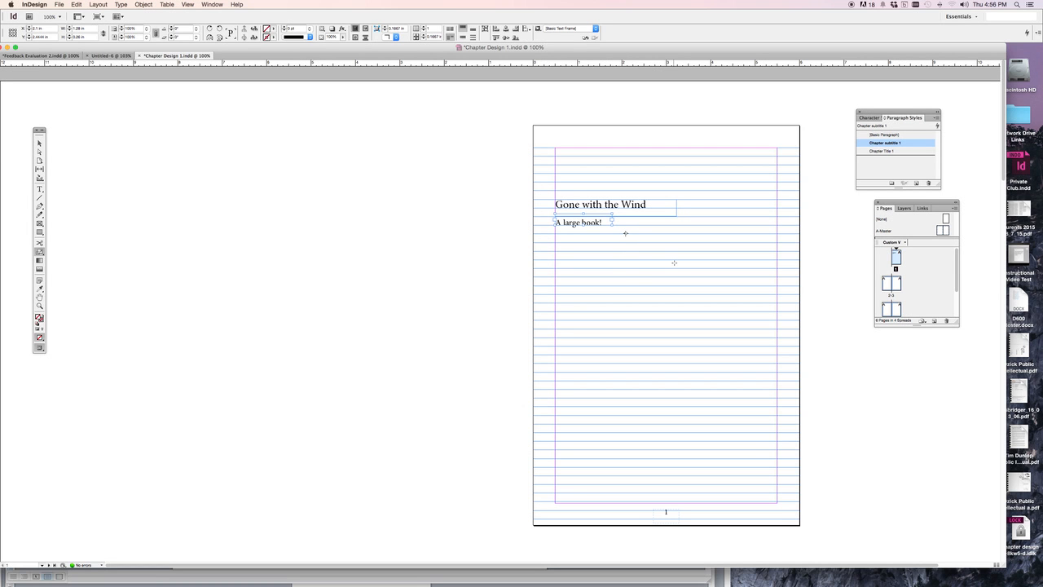
{"action": "left_click", "coordinate": [97, 16]}
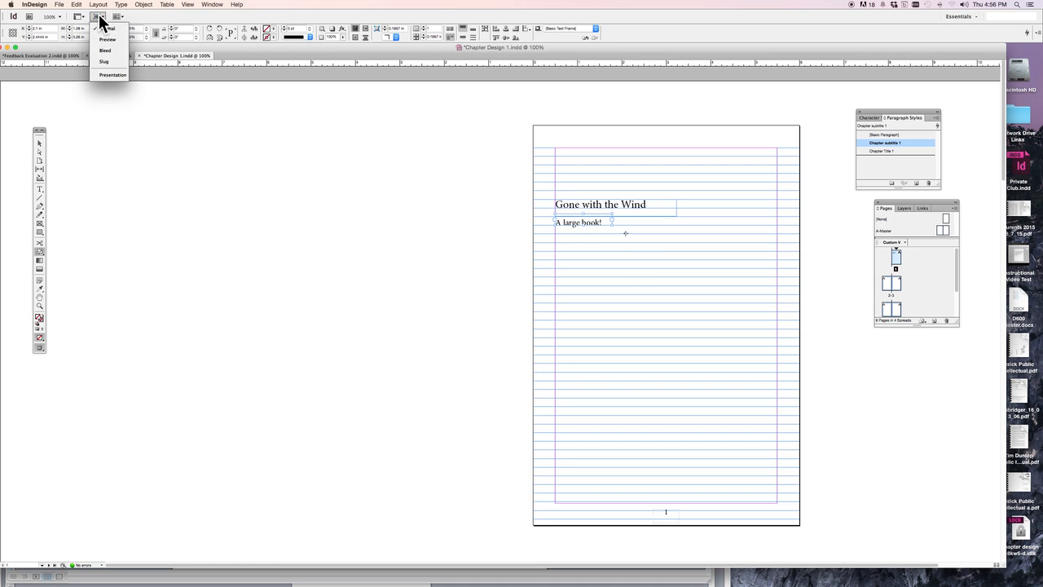